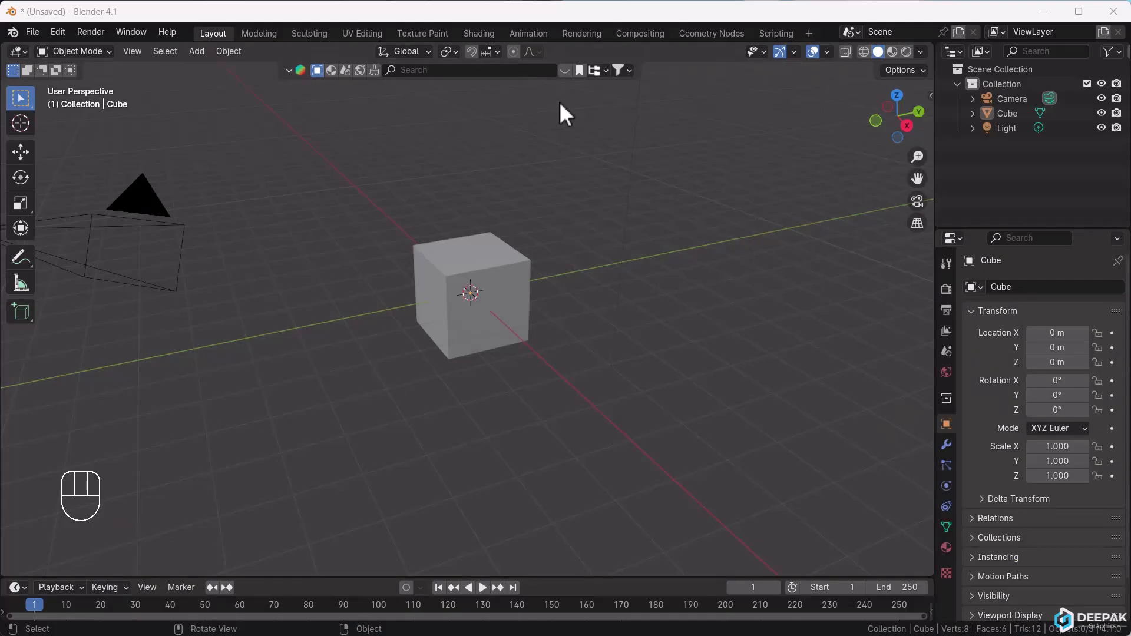
# - Select the default cube in the untouched starting scene
pyautogui.press('u')
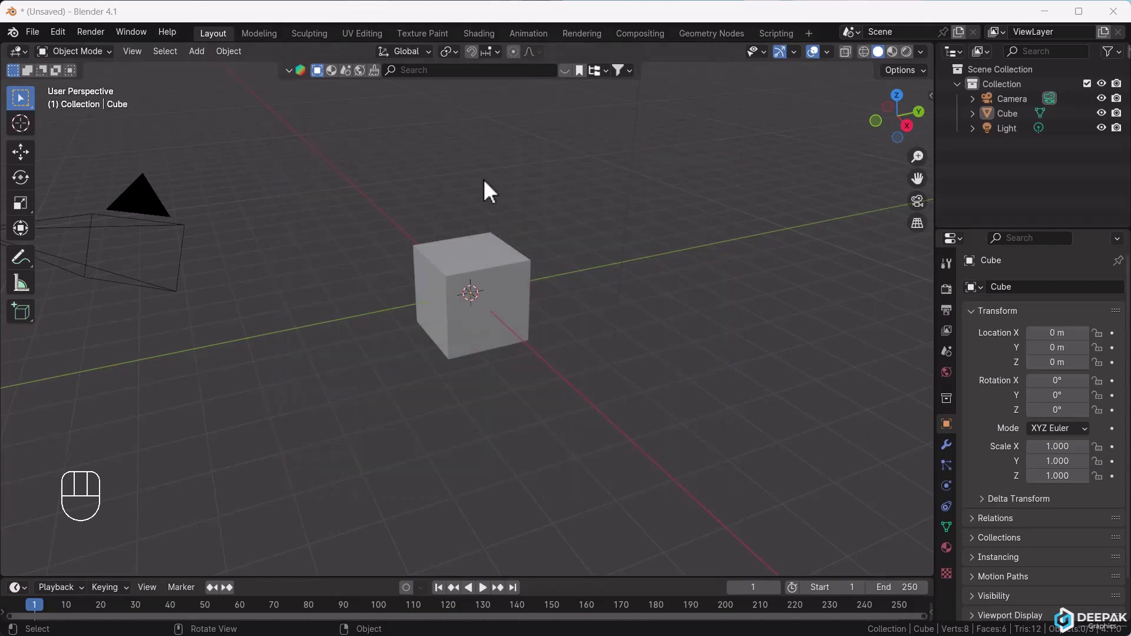
pyautogui.click(473, 264)
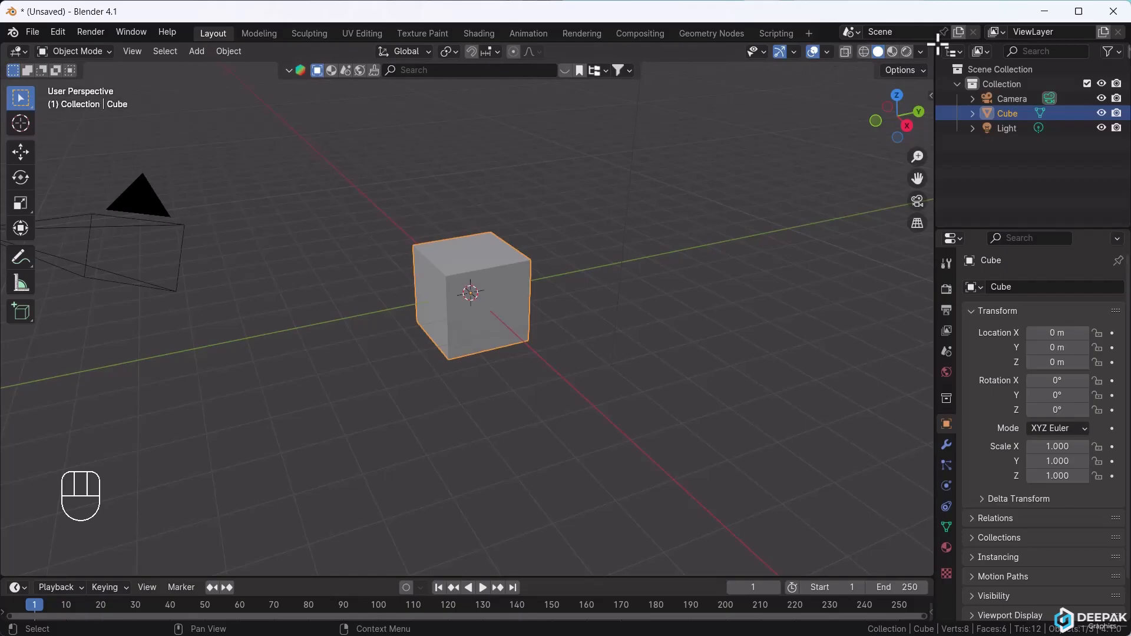
# - Split the workspace into 3D Viewport and UV Editor, previewing the cube's UVs in edit mode
pyautogui.click(479, 51)
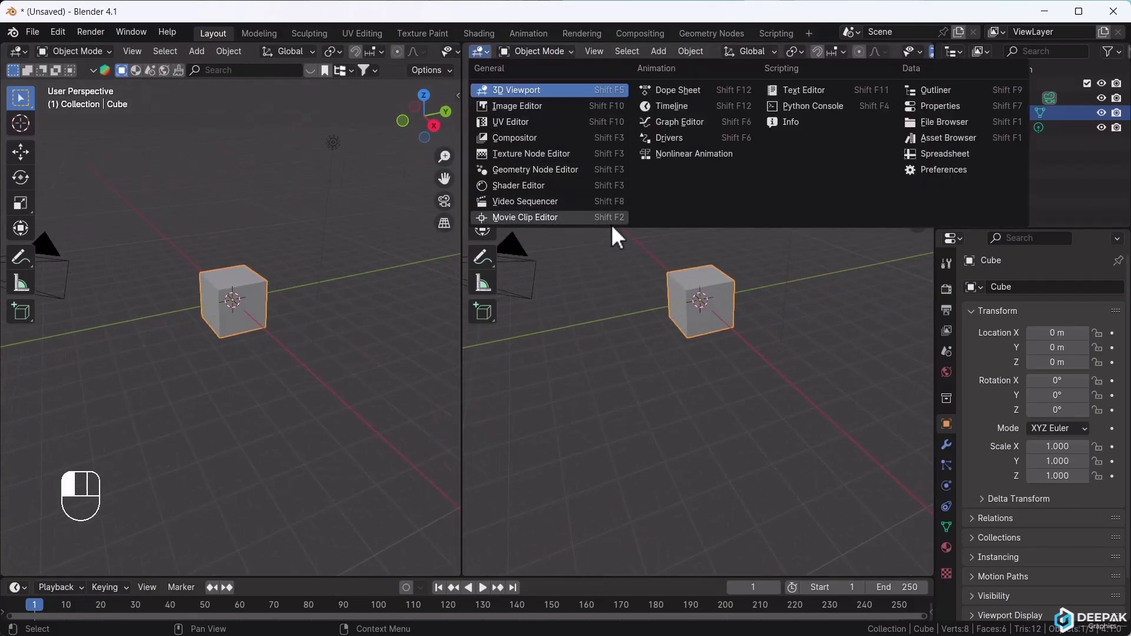
pyautogui.moveTo(517, 122)
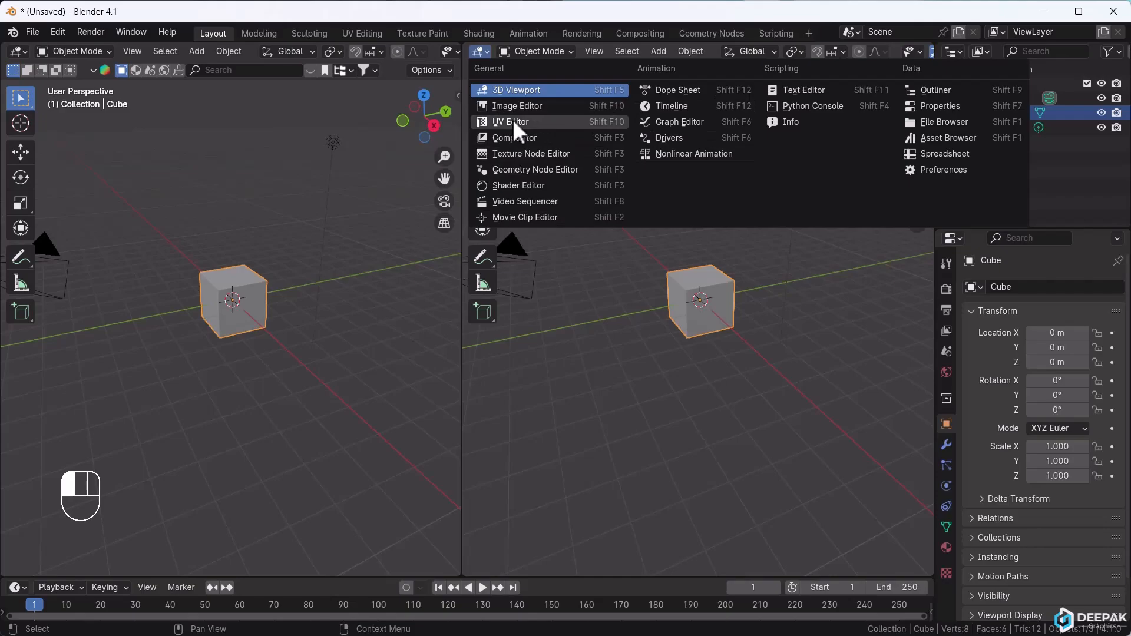
pyautogui.click(517, 106)
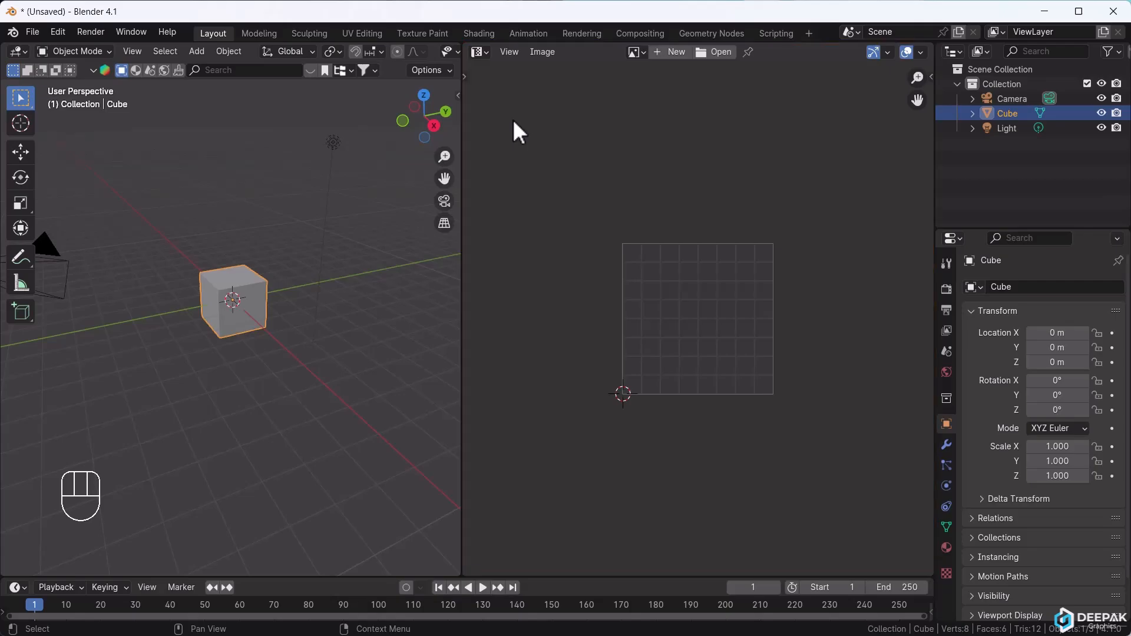
pyautogui.moveTo(234, 330)
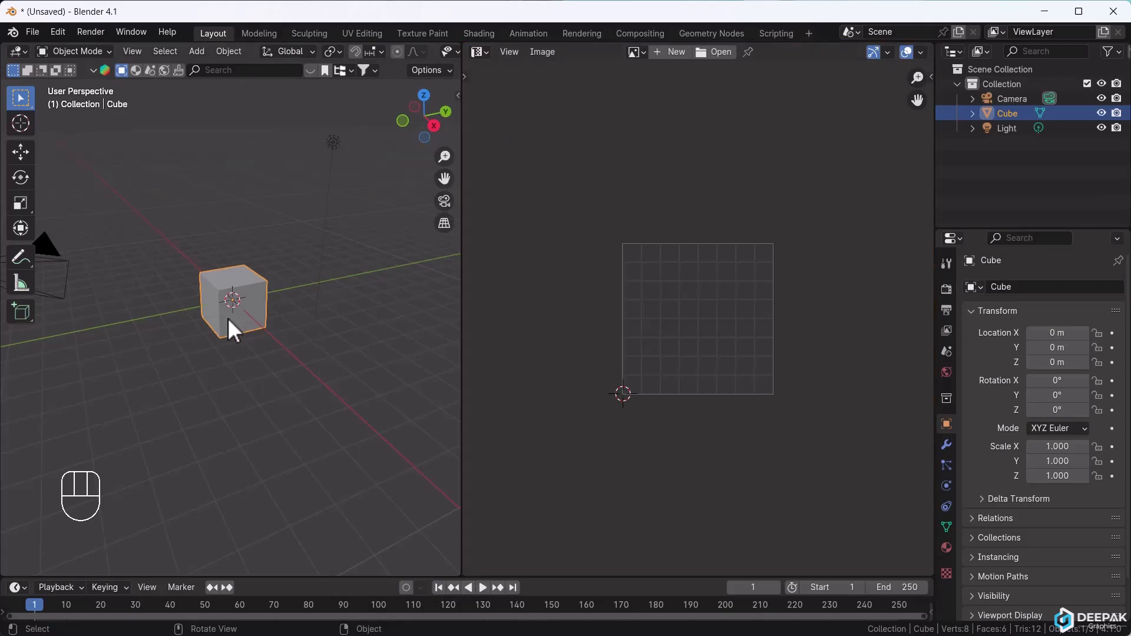
pyautogui.press('Tab')
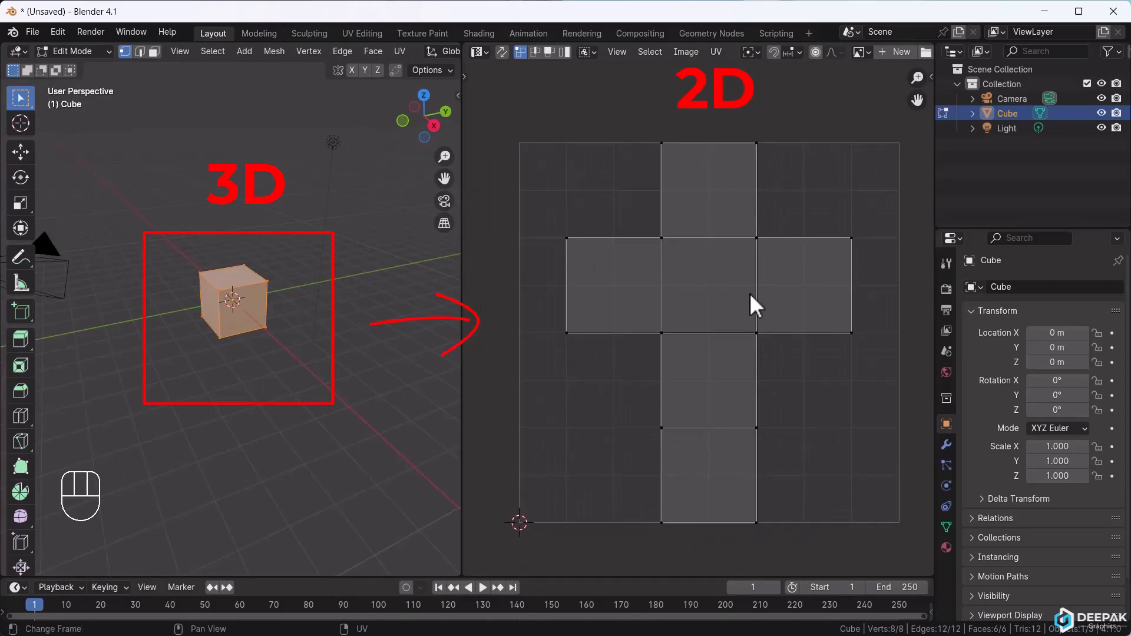
pyautogui.press('Tab')
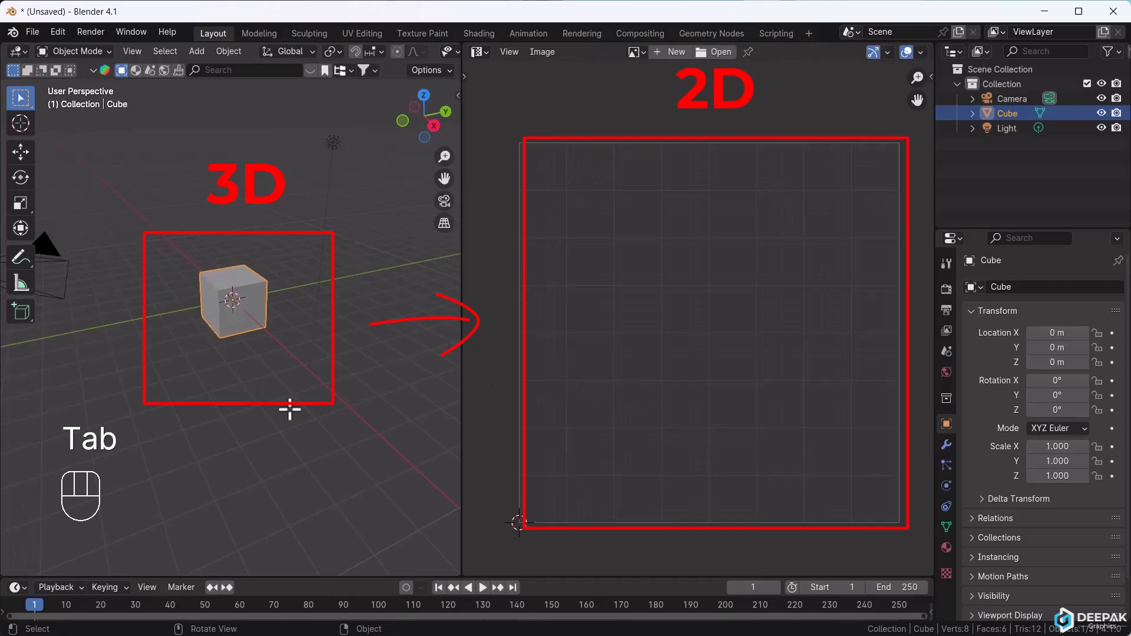
# - Replace the cube with a new one using Generate UVs, and check its cross-shaped UV layout
pyautogui.press('Delete')
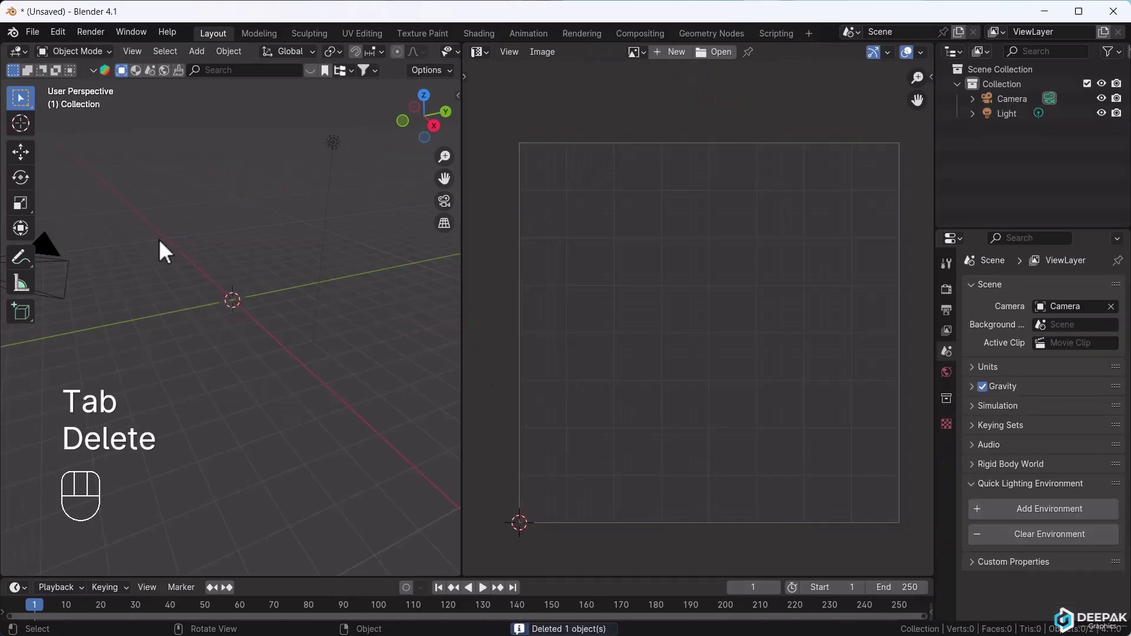
pyautogui.press('shift+a')
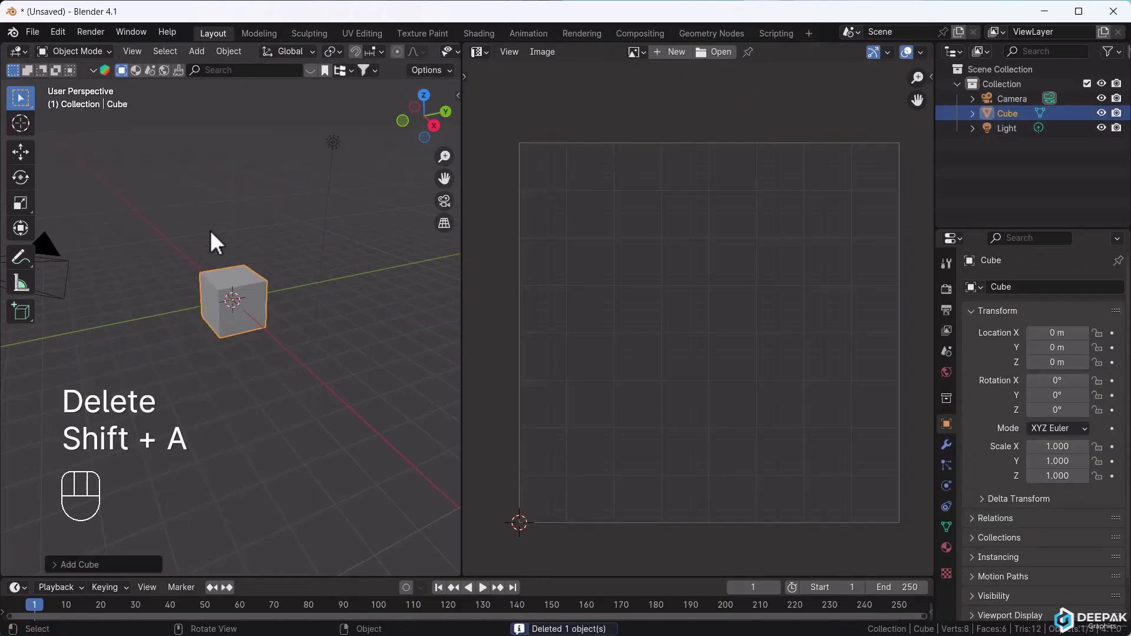
pyautogui.click(76, 564)
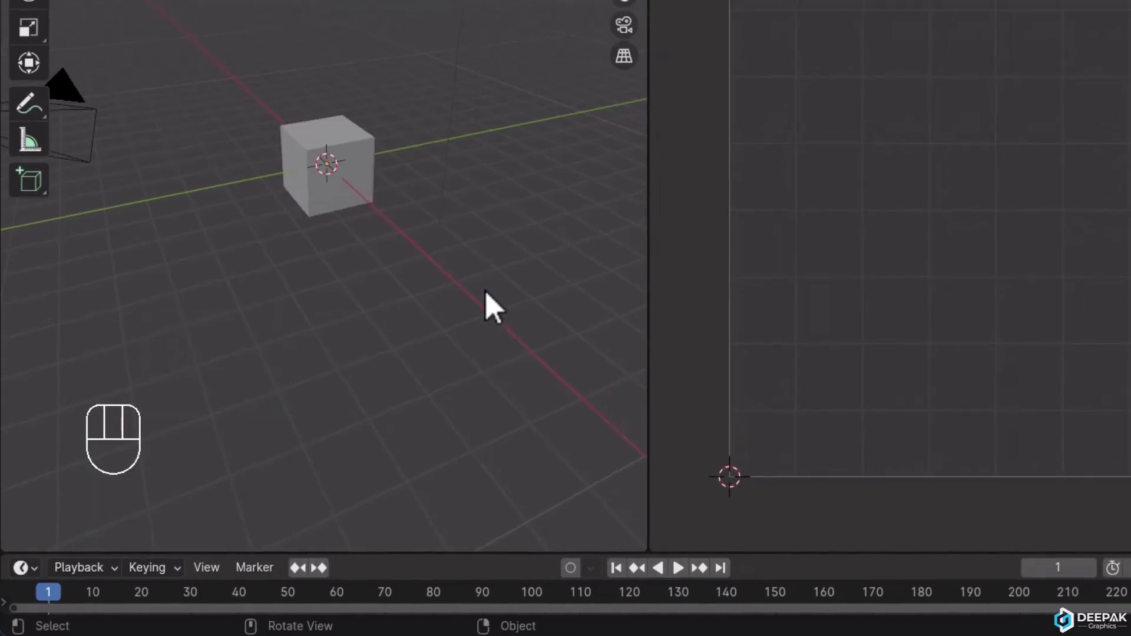
pyautogui.press('Tab')
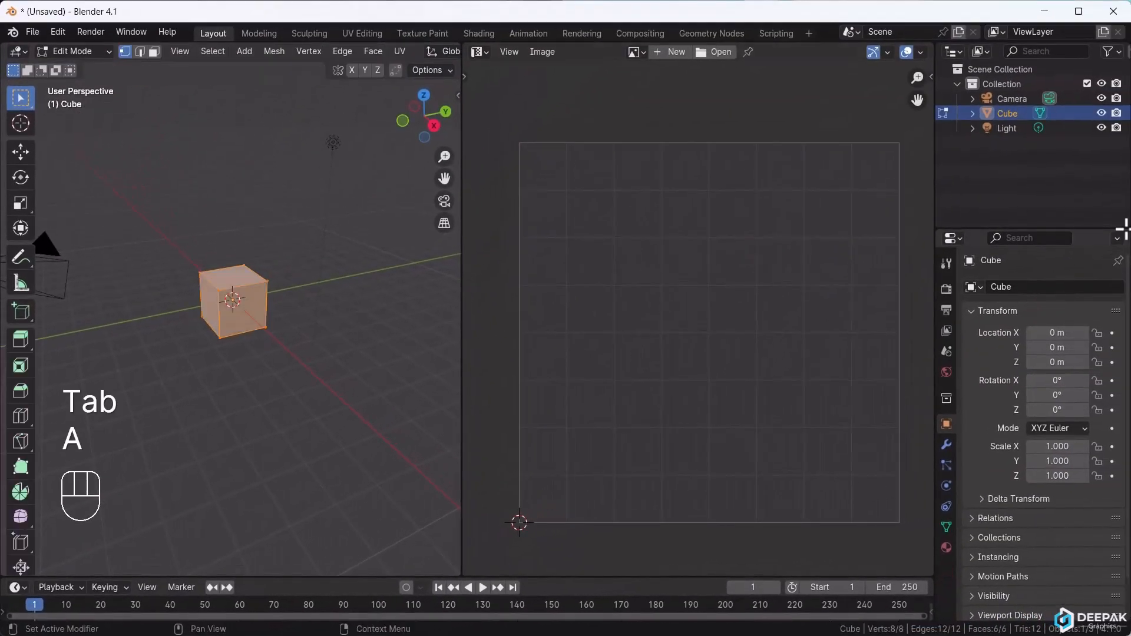
pyautogui.press('Delete')
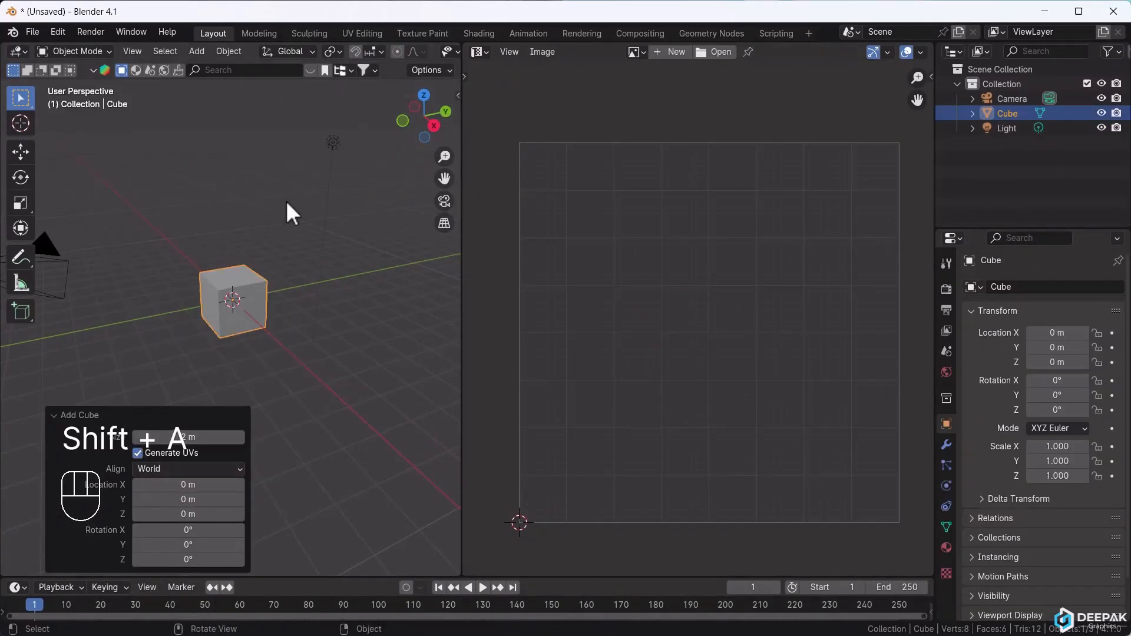
pyautogui.press('Tab')
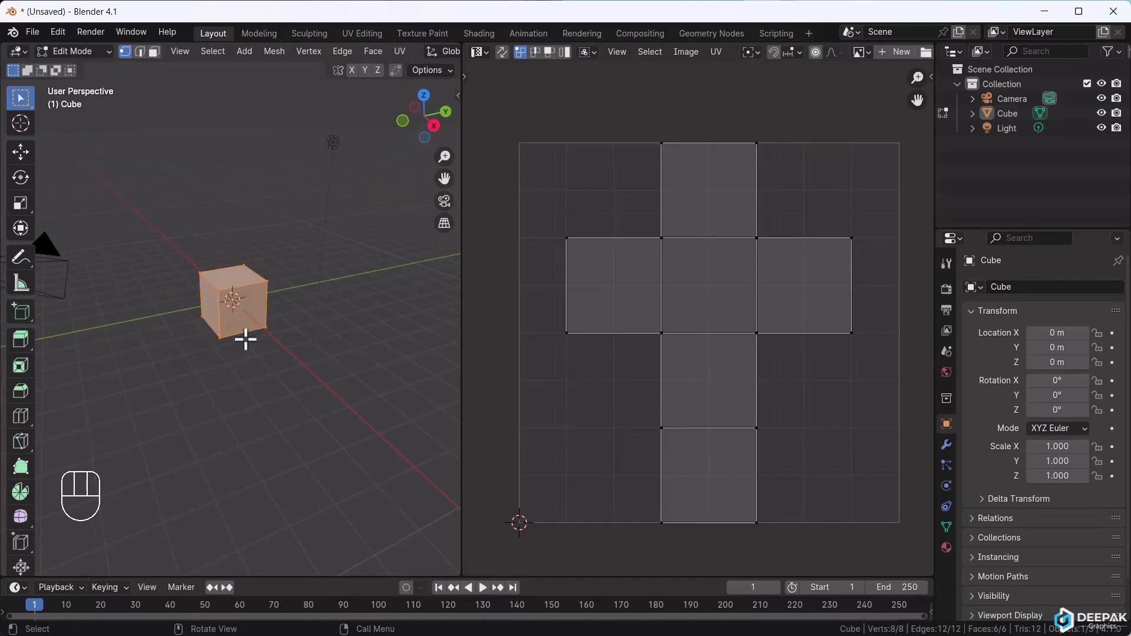
pyautogui.press('Tab')
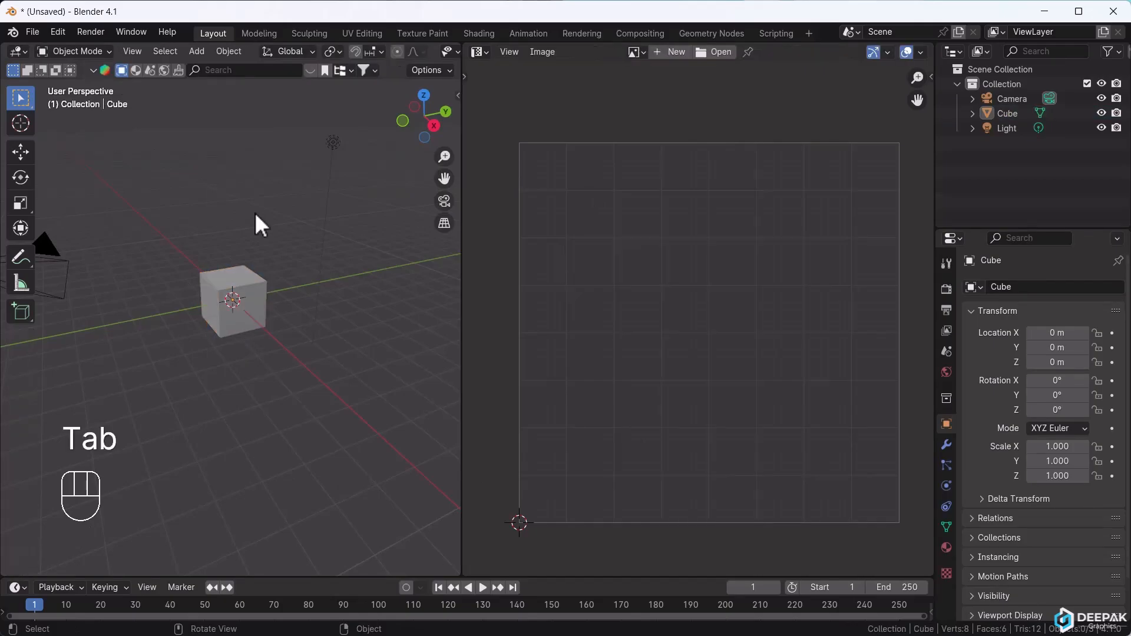
# - Delete the cube's UVMap from the UV Maps list in Object Data properties
pyautogui.click(232, 299)
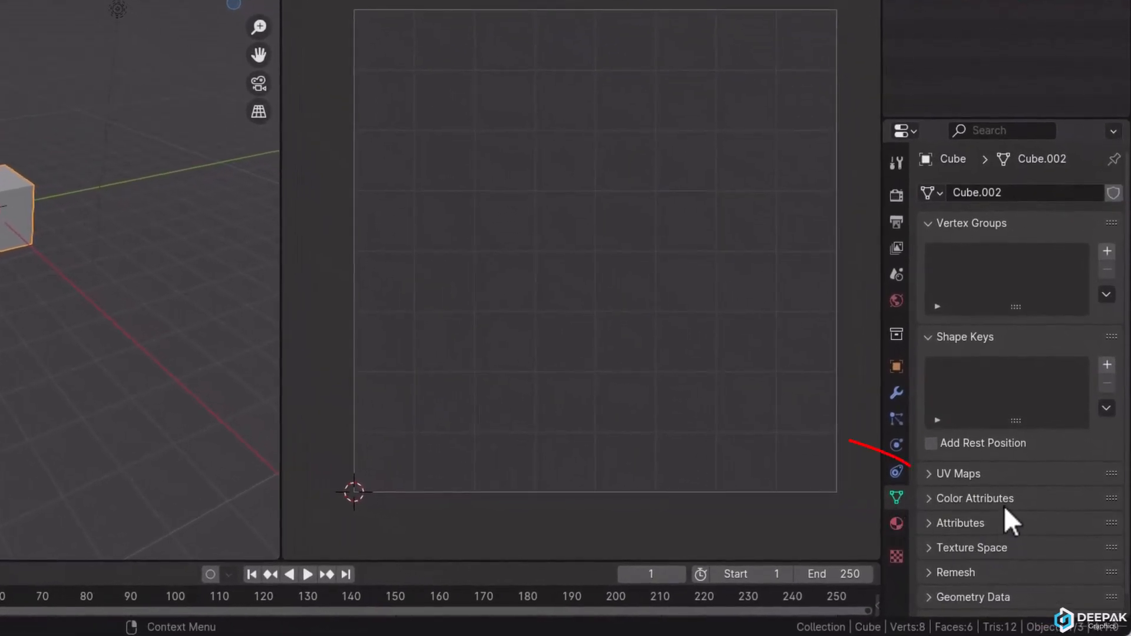
pyautogui.click(957, 473)
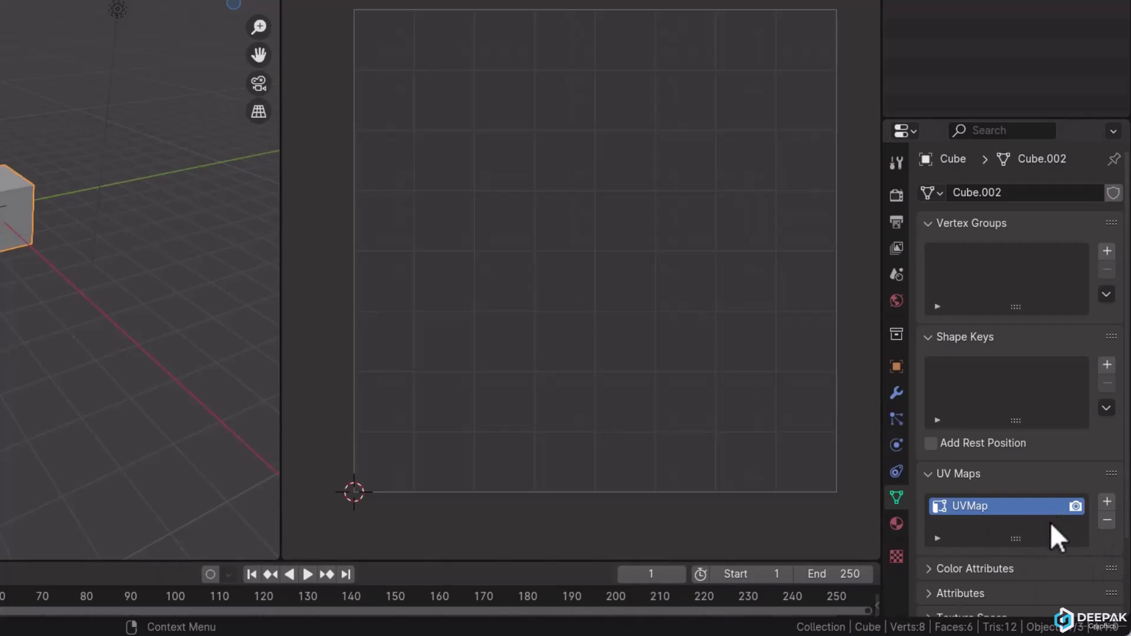
pyautogui.moveTo(1058, 563)
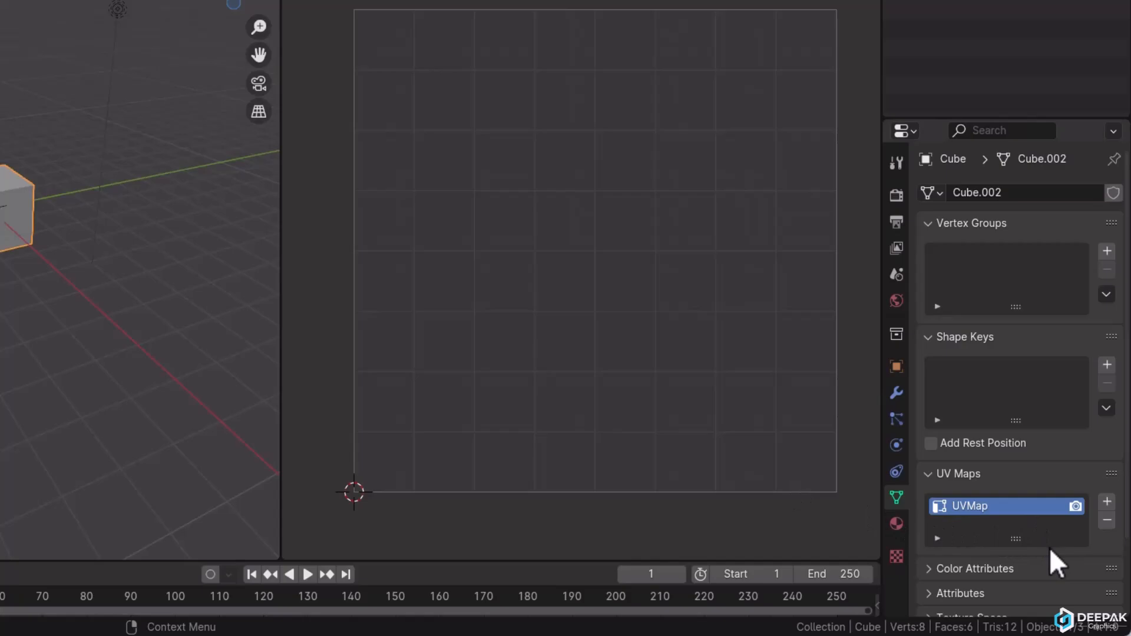
pyautogui.moveTo(1109, 501)
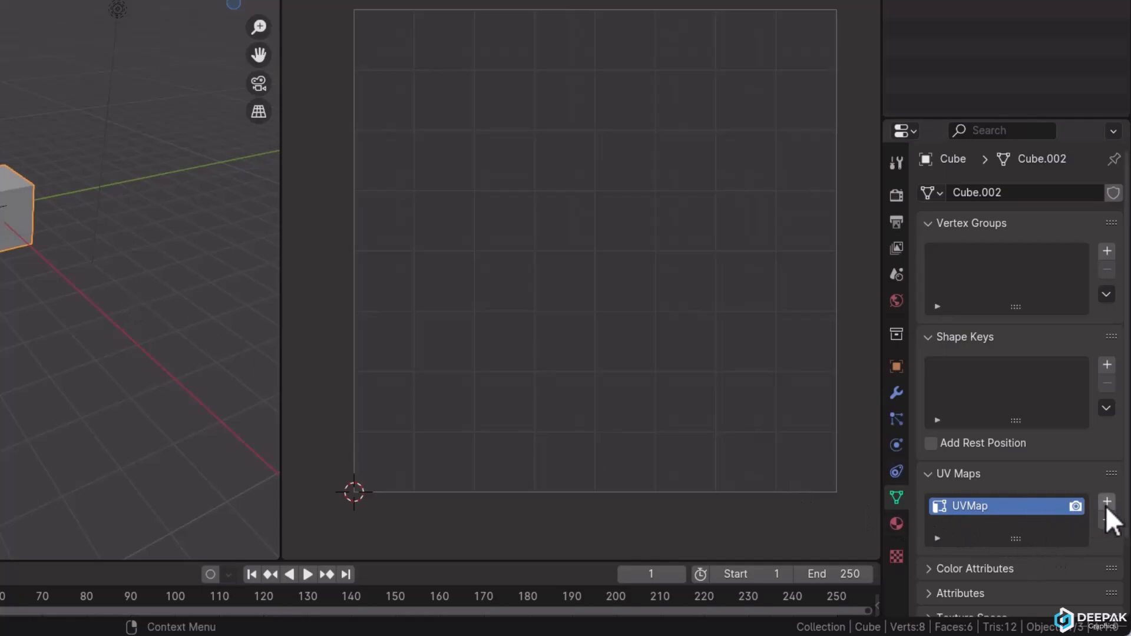
pyautogui.click(1106, 517)
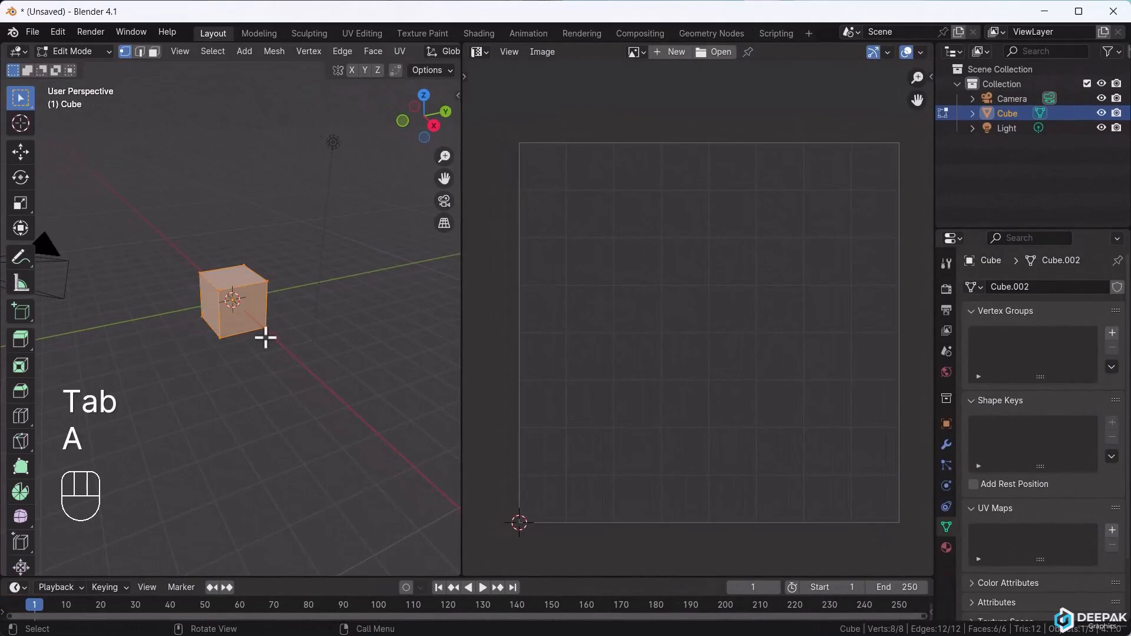
# - Deselect all, switch to edge select, and mark one top edge as a seam
pyautogui.press('a')
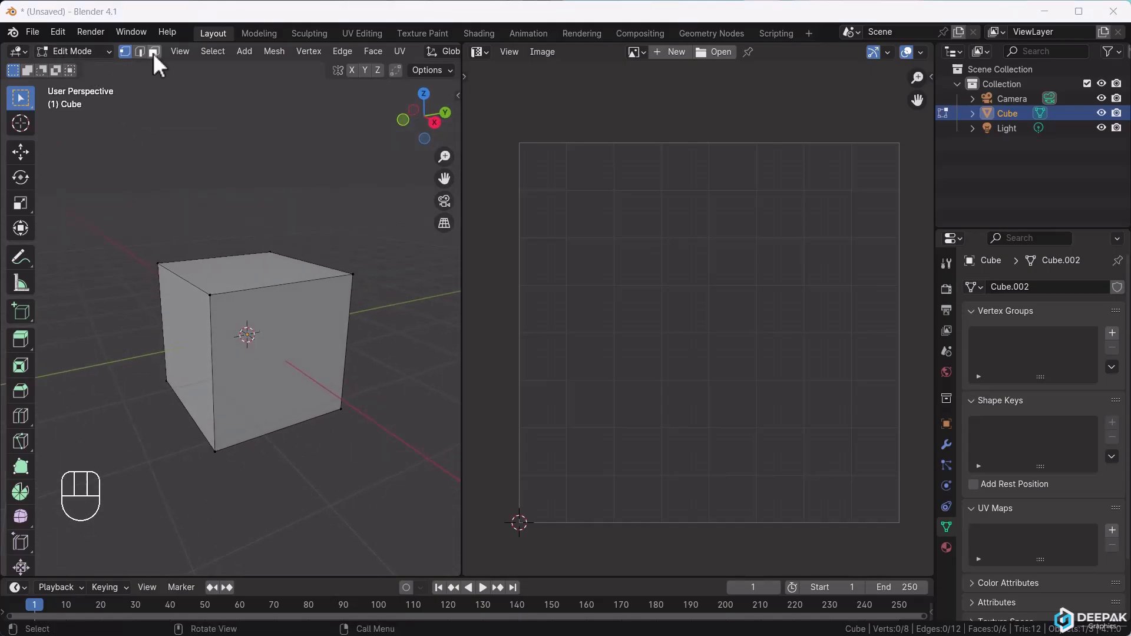
pyautogui.click(139, 51)
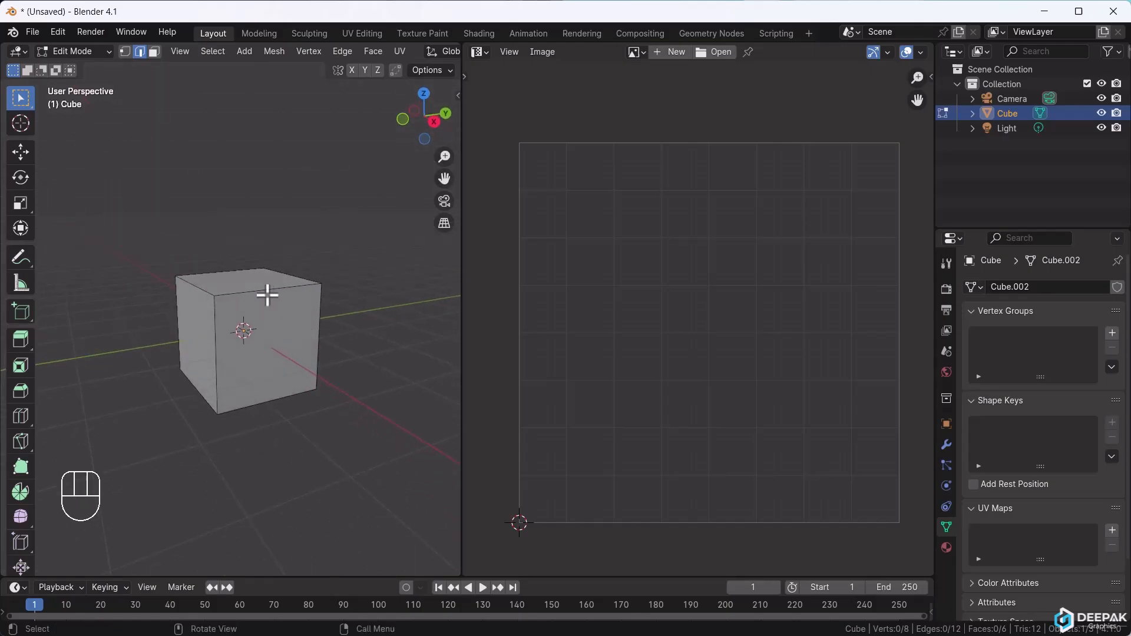
pyautogui.click(231, 300)
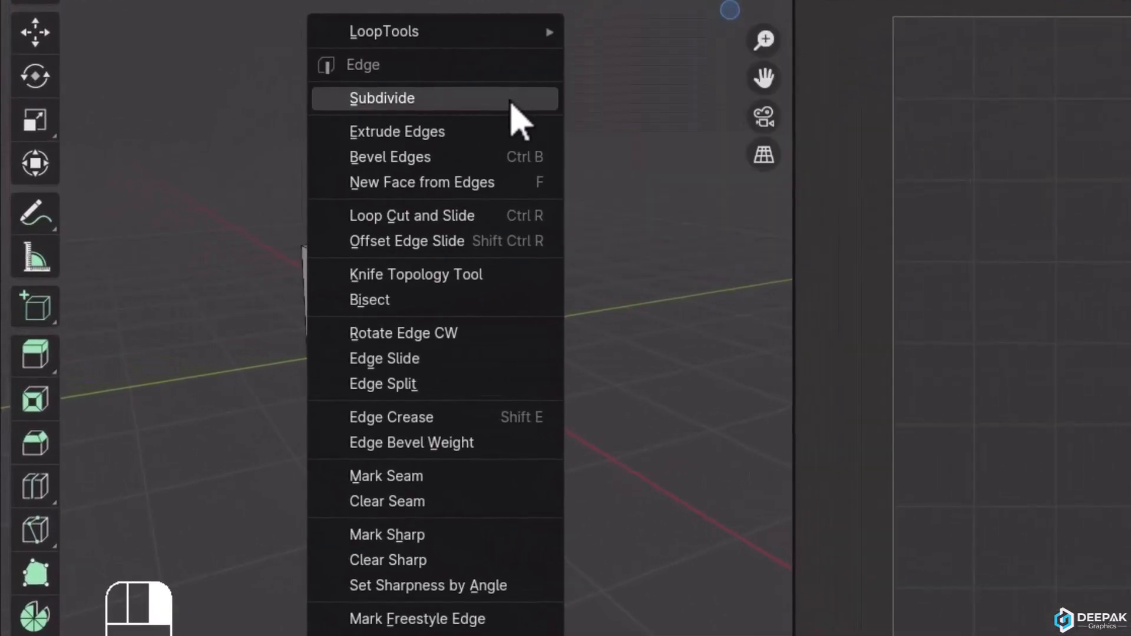
pyautogui.moveTo(425, 498)
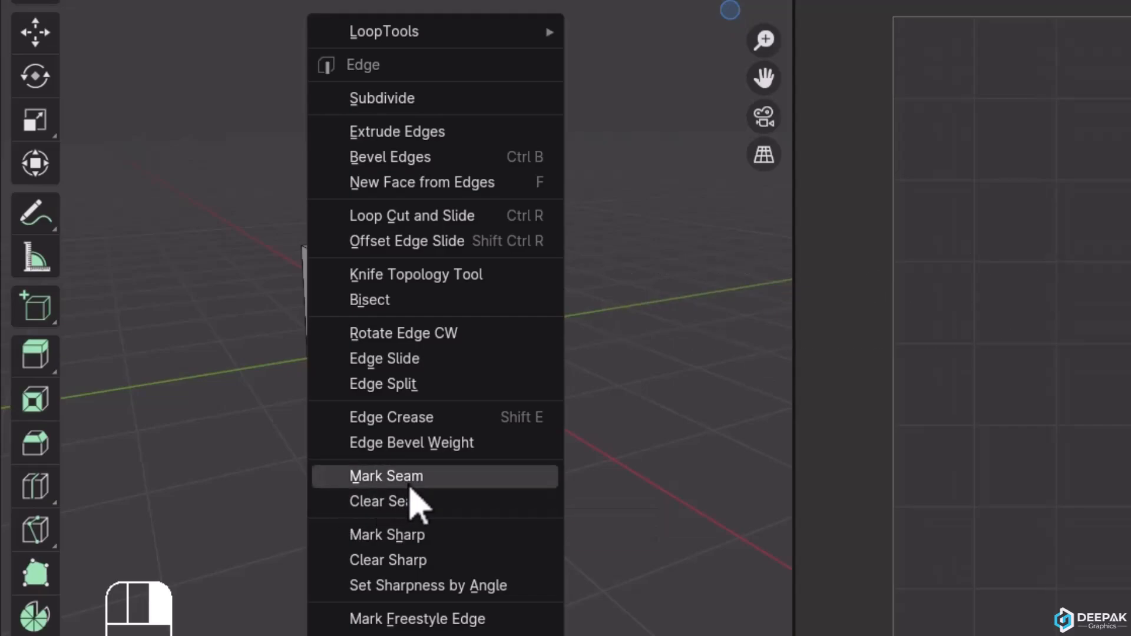
pyautogui.click(386, 475)
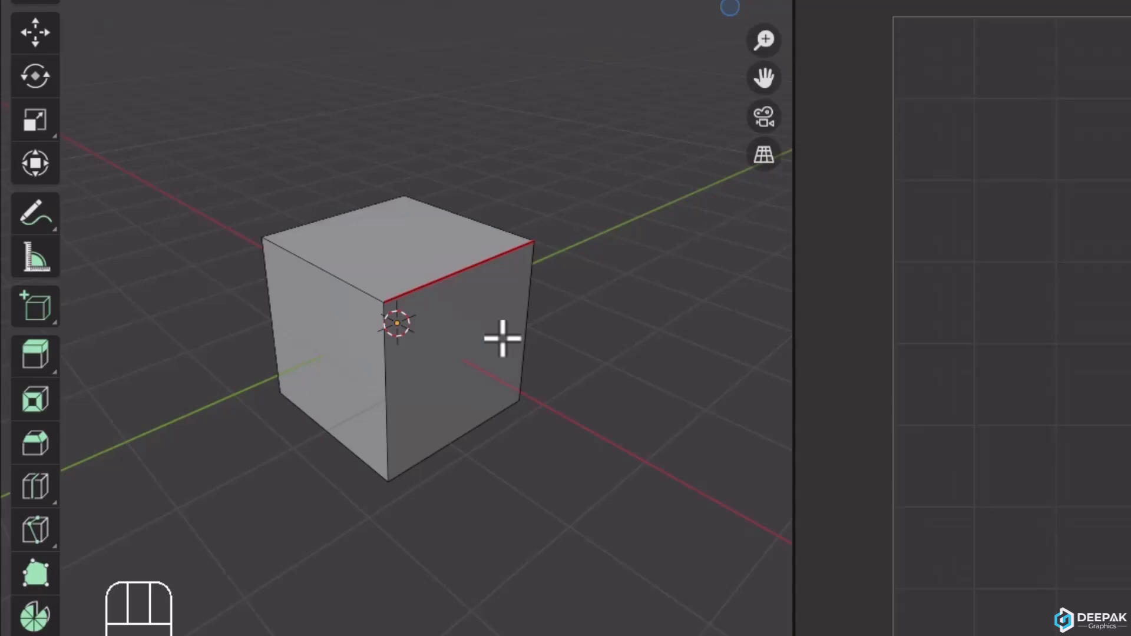
pyautogui.moveTo(411, 310)
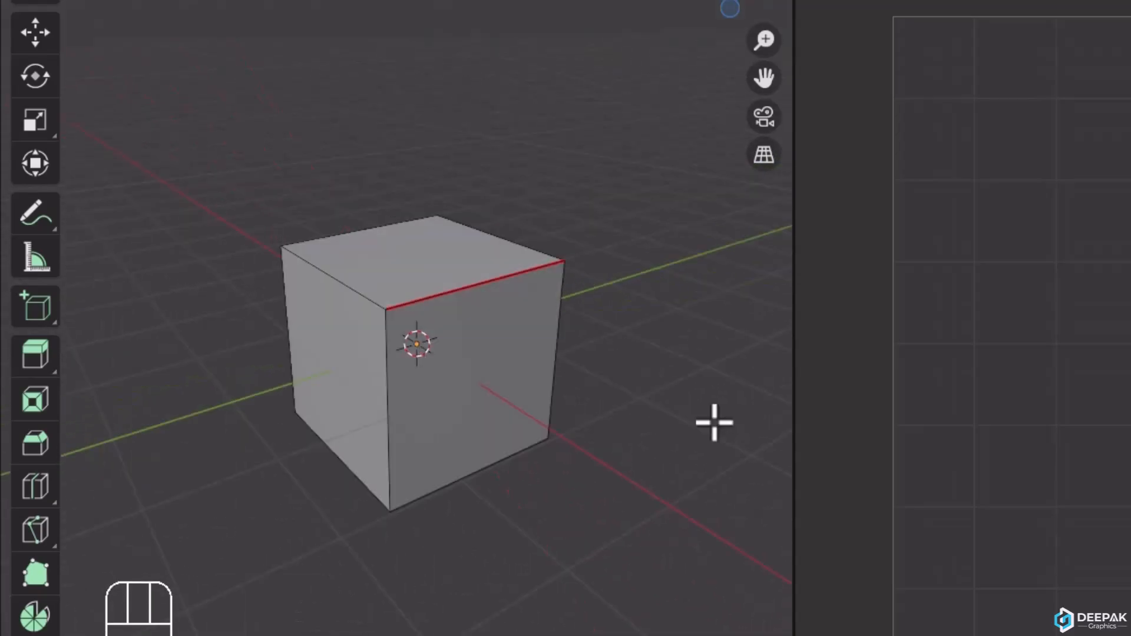
pyautogui.moveTo(315, 281)
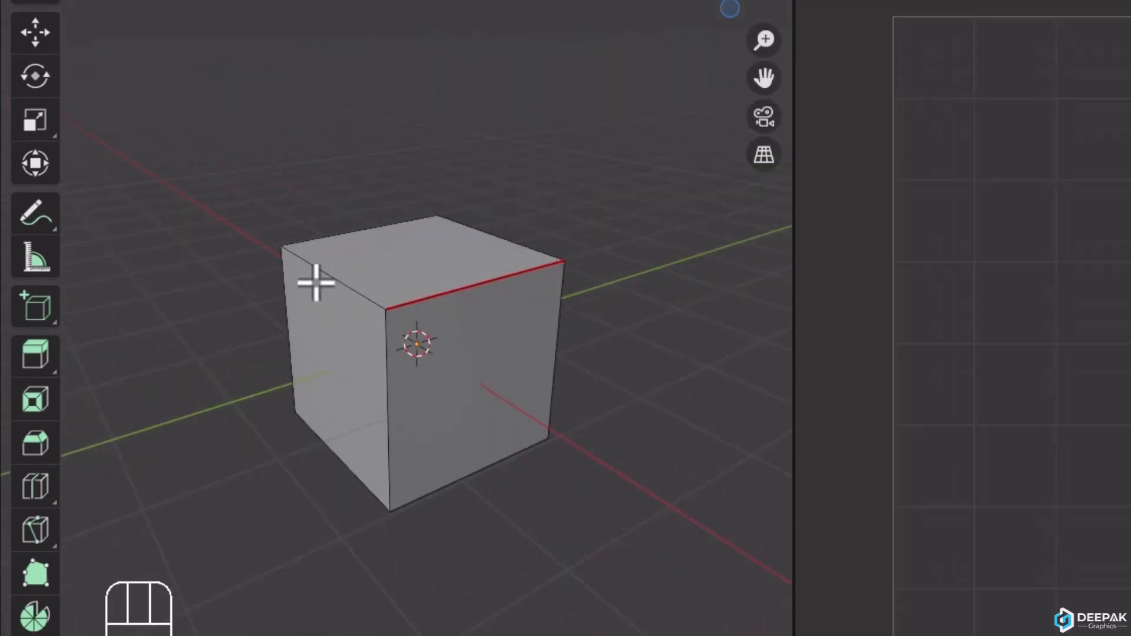
pyautogui.moveTo(494, 273)
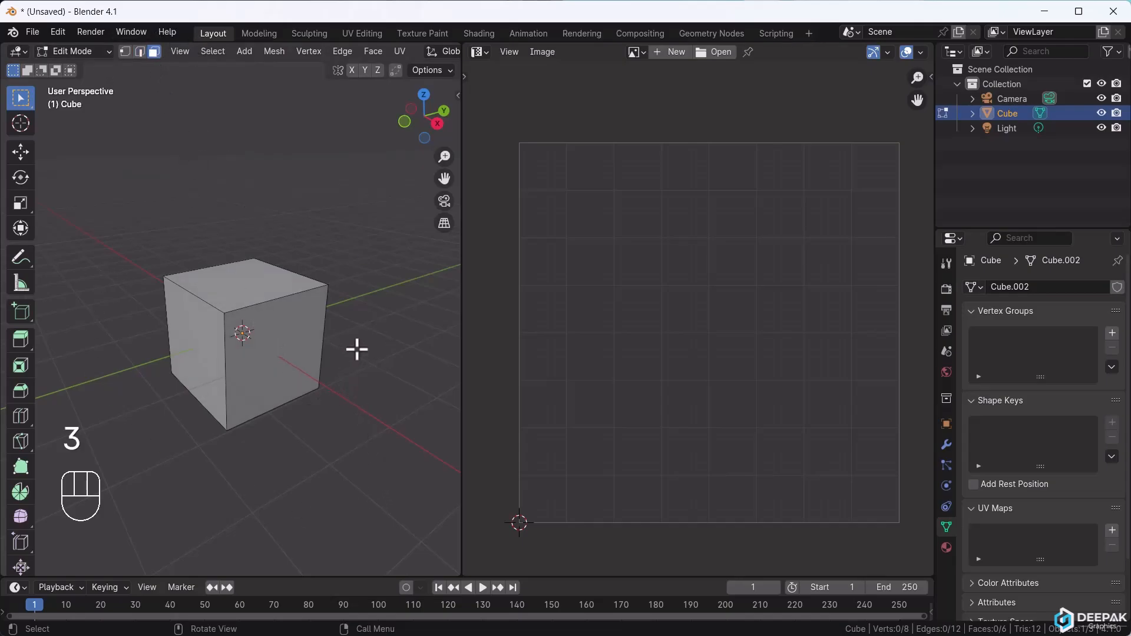
# - Select all faces and apply U > Unwrap to create the cube's UV map
pyautogui.press('a')
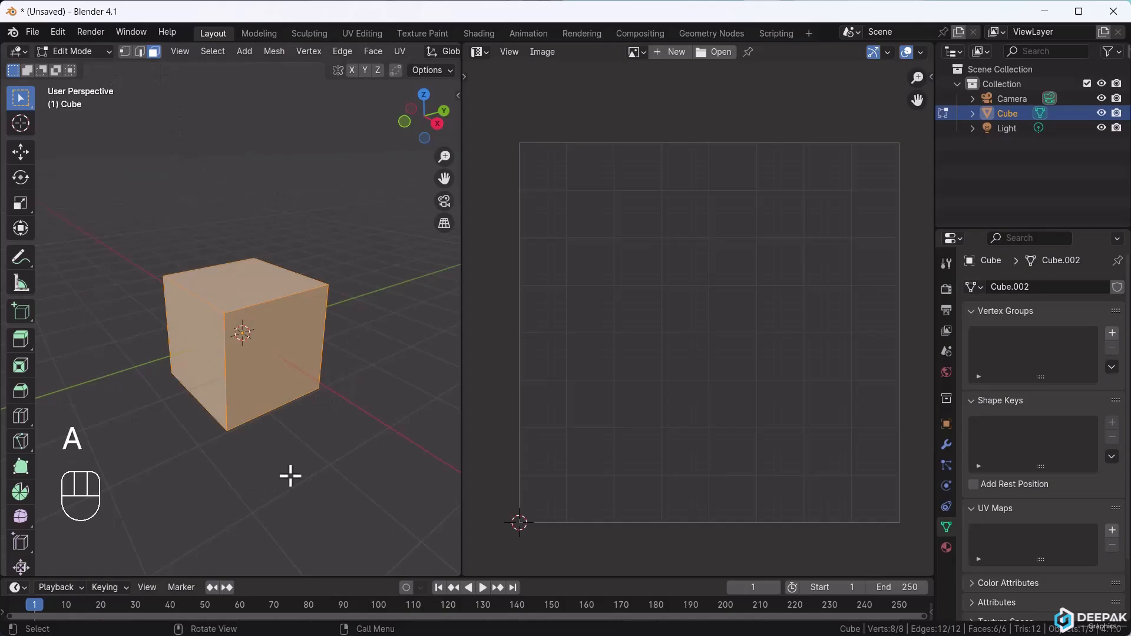
pyautogui.press('u')
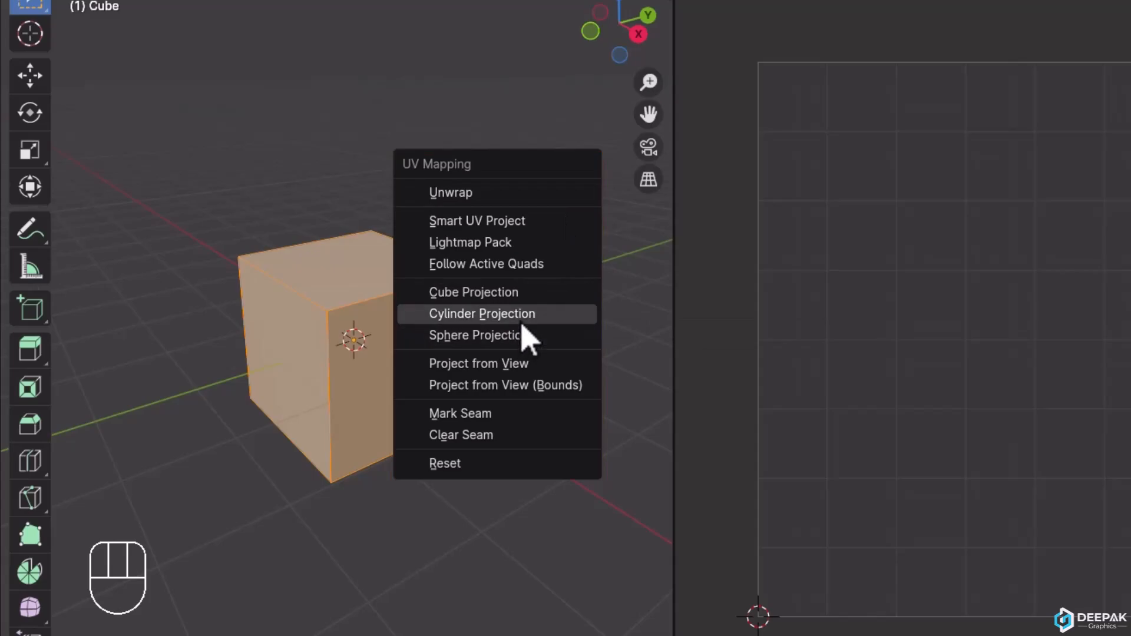
pyautogui.moveTo(520, 363)
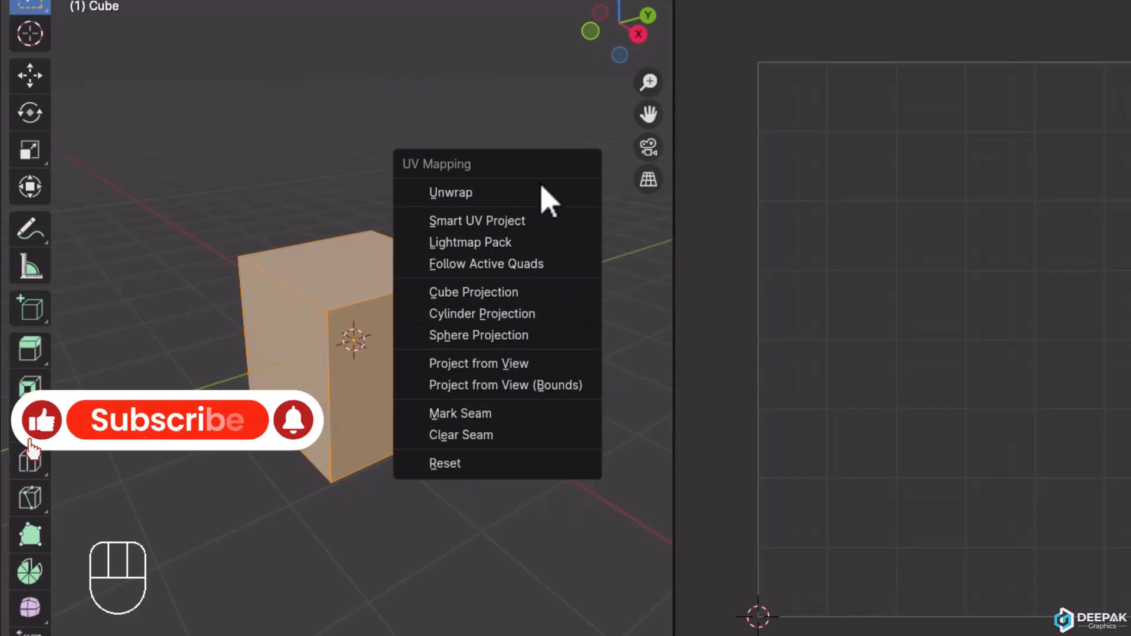
pyautogui.moveTo(483, 198)
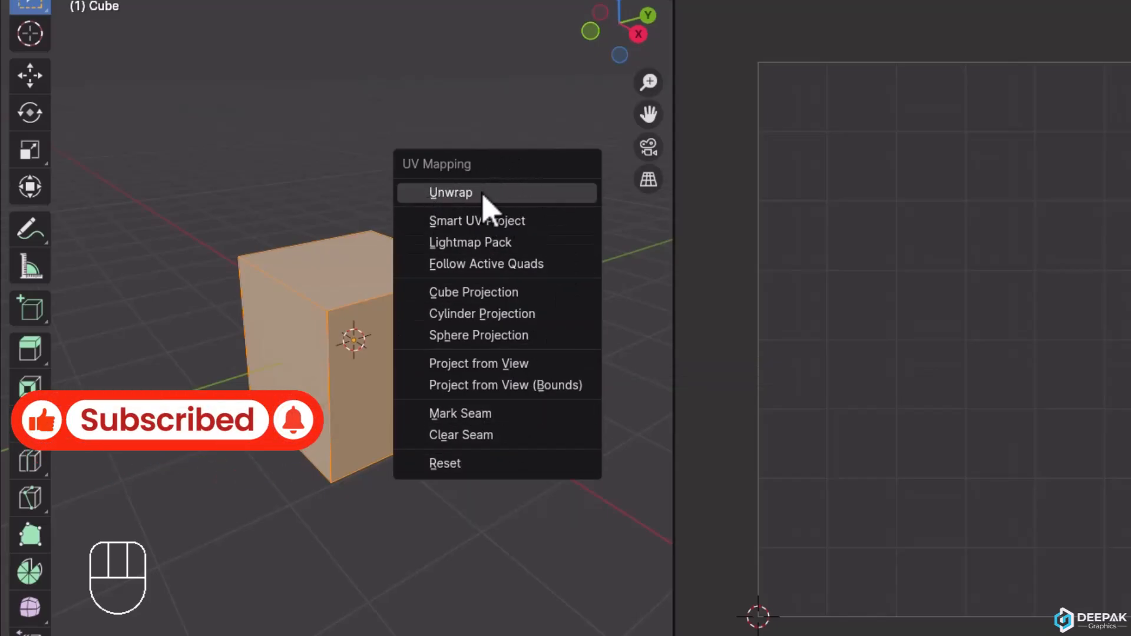
pyautogui.click(451, 193)
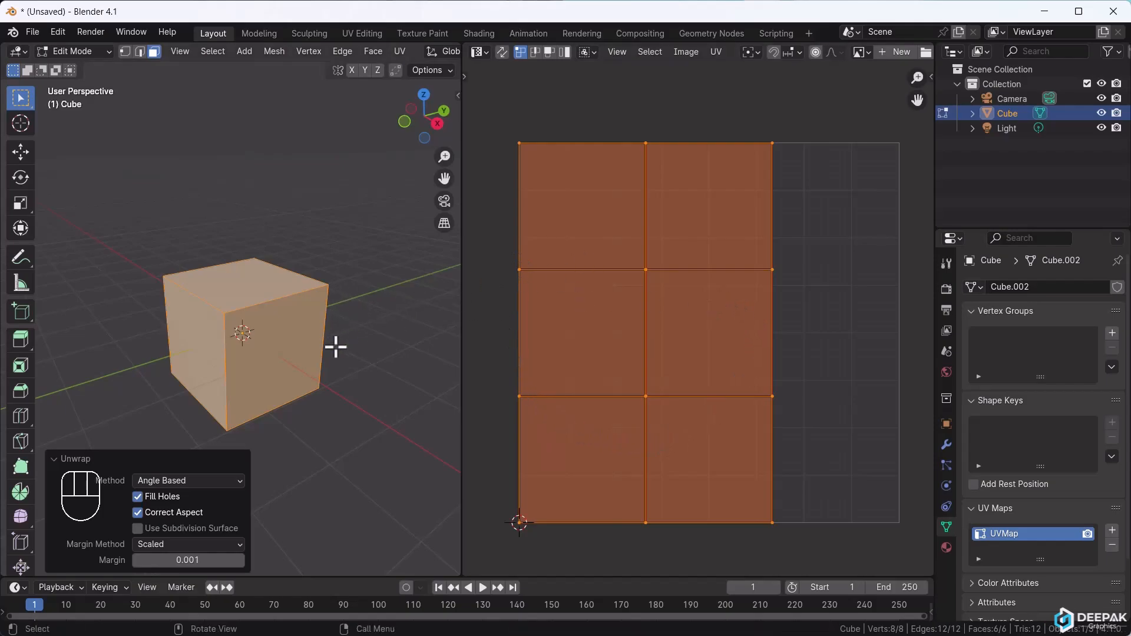
# - In face select mode, select the top face to view its lone UV square
pyautogui.press('3')
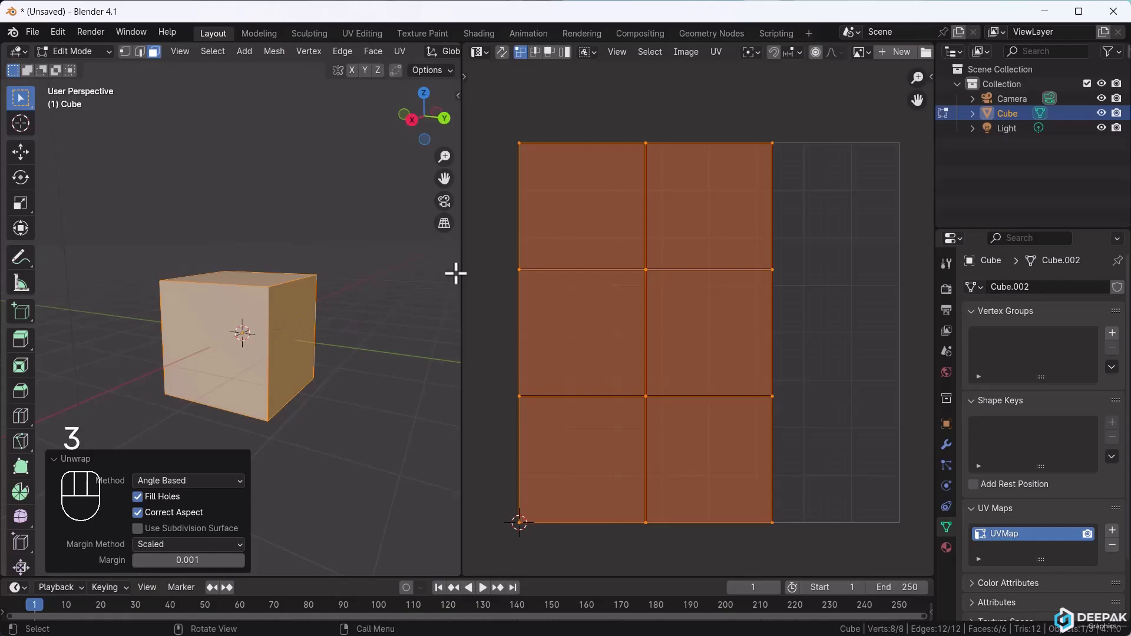
pyautogui.click(286, 327)
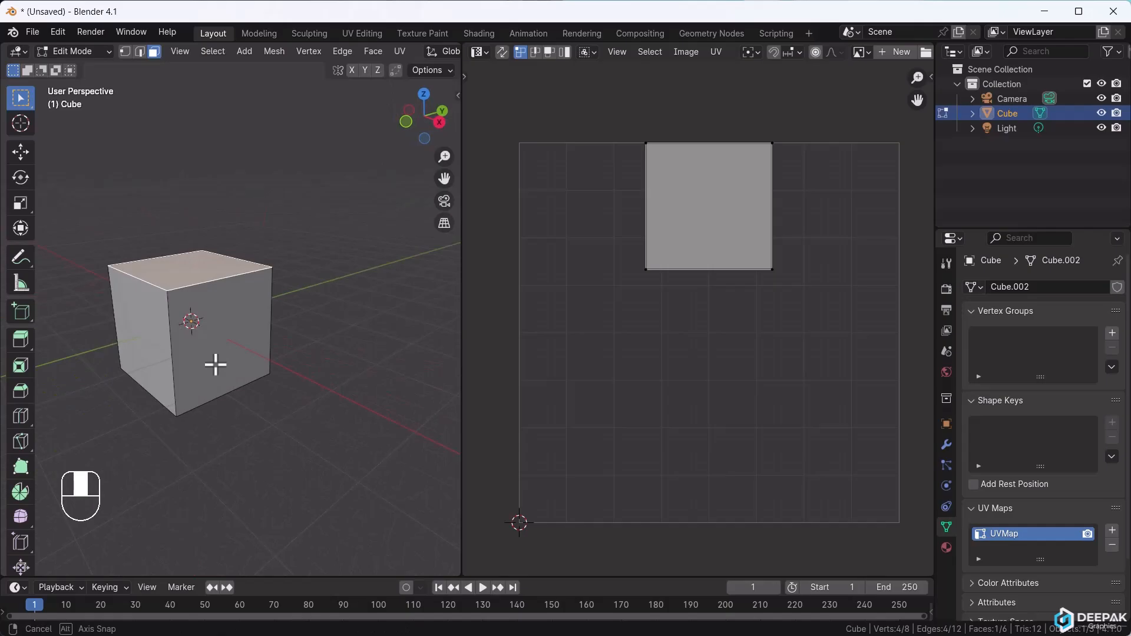
pyautogui.press('a')
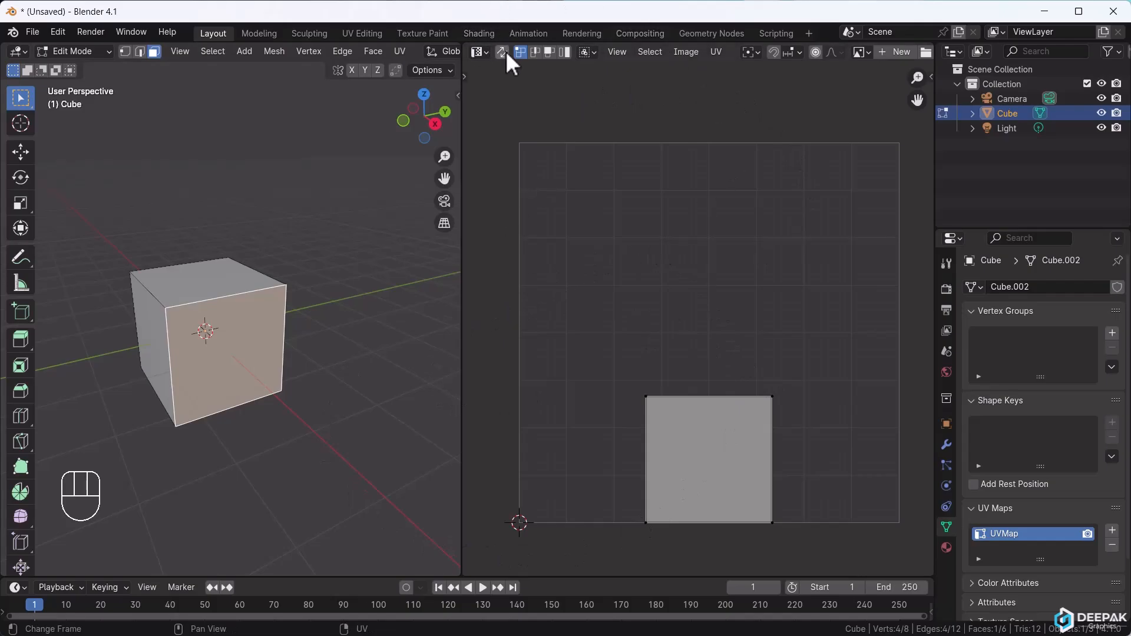
# - Turn on UV Sync Selection so all six face squares show together
pyautogui.click(500, 51)
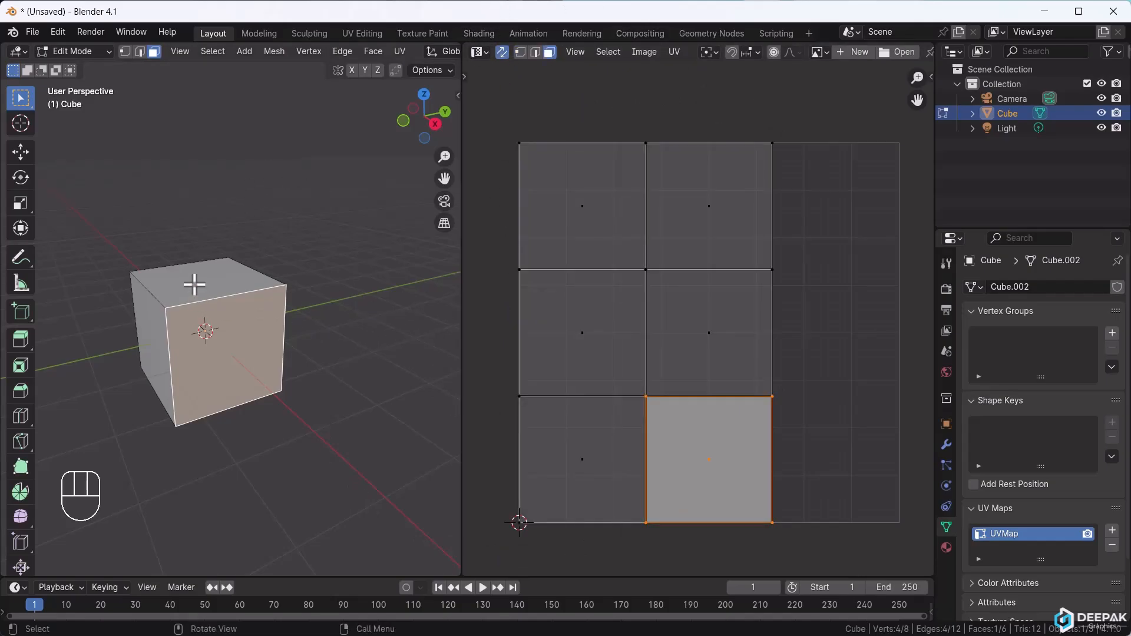
pyautogui.moveTo(126, 325)
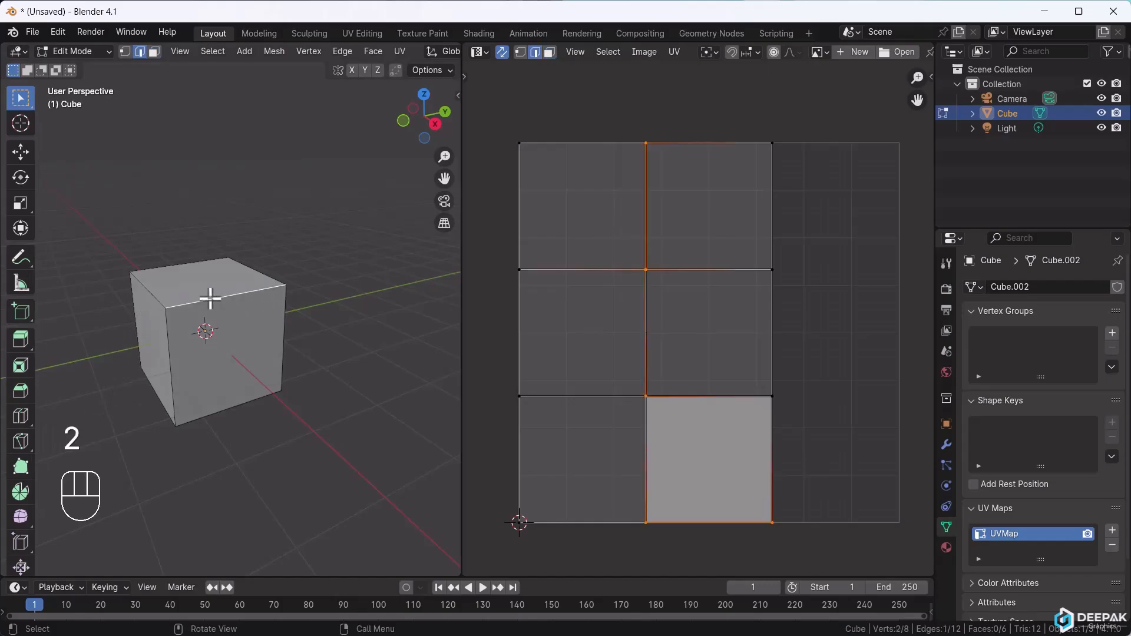
# - Mark additional top and side edges as seams, then sketch an unfolding annotation over the cube
pyautogui.click(342, 52)
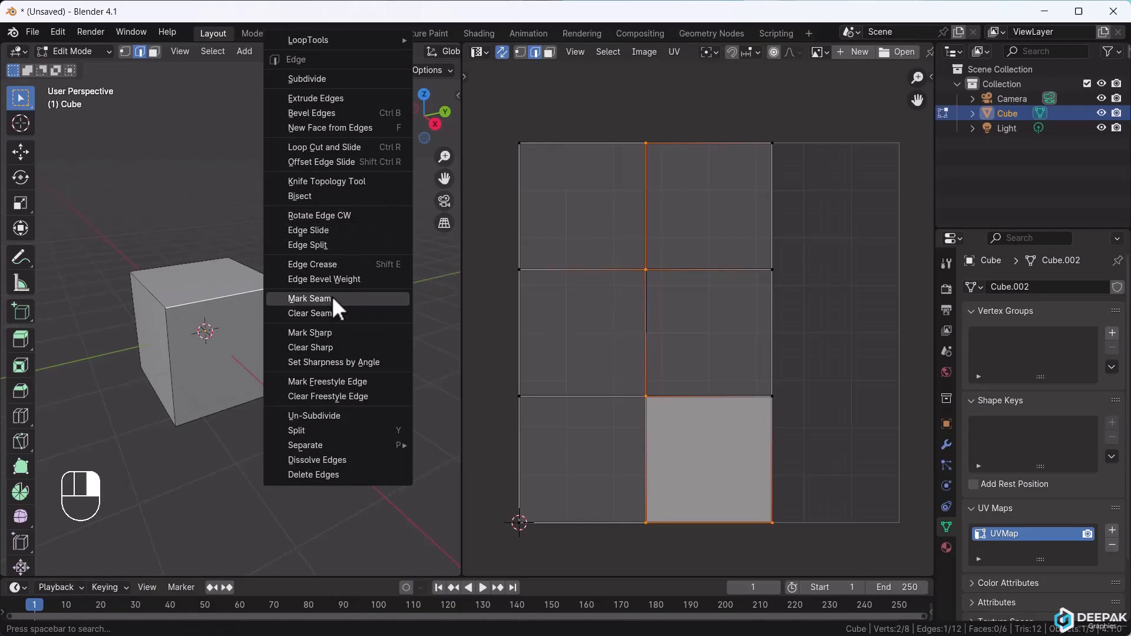
pyautogui.click(309, 298)
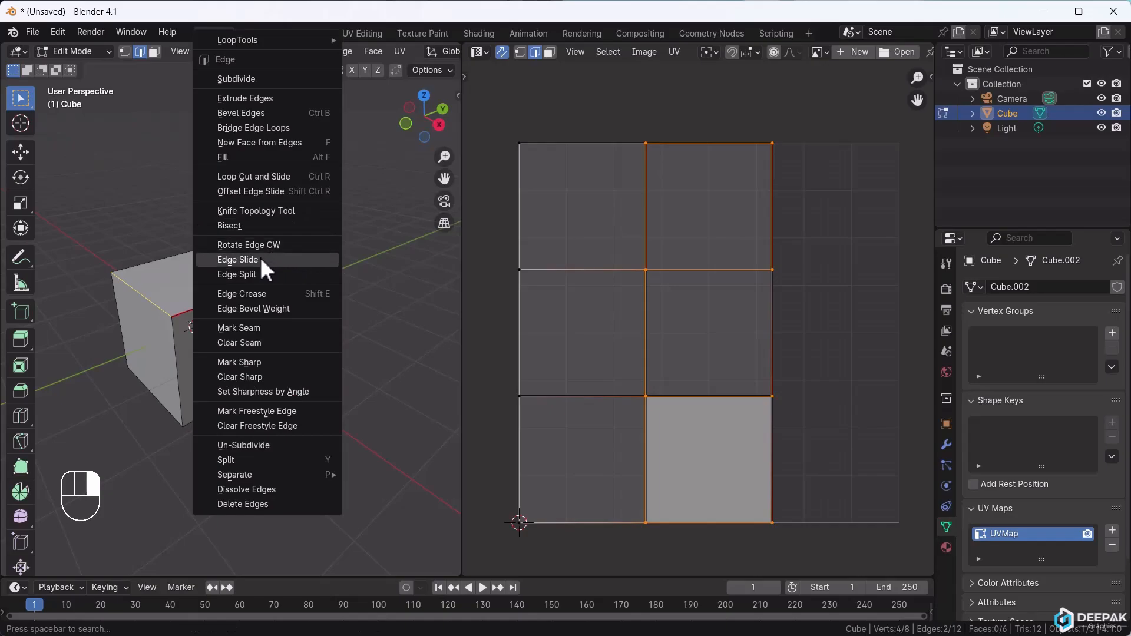
pyautogui.moveTo(258, 332)
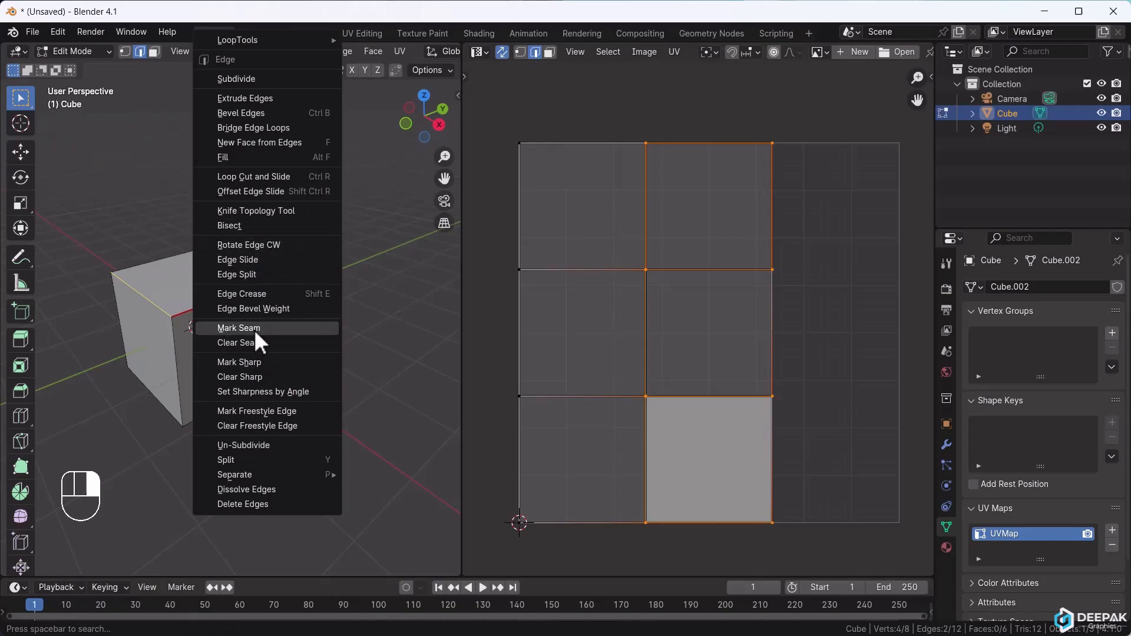
pyautogui.click(238, 328)
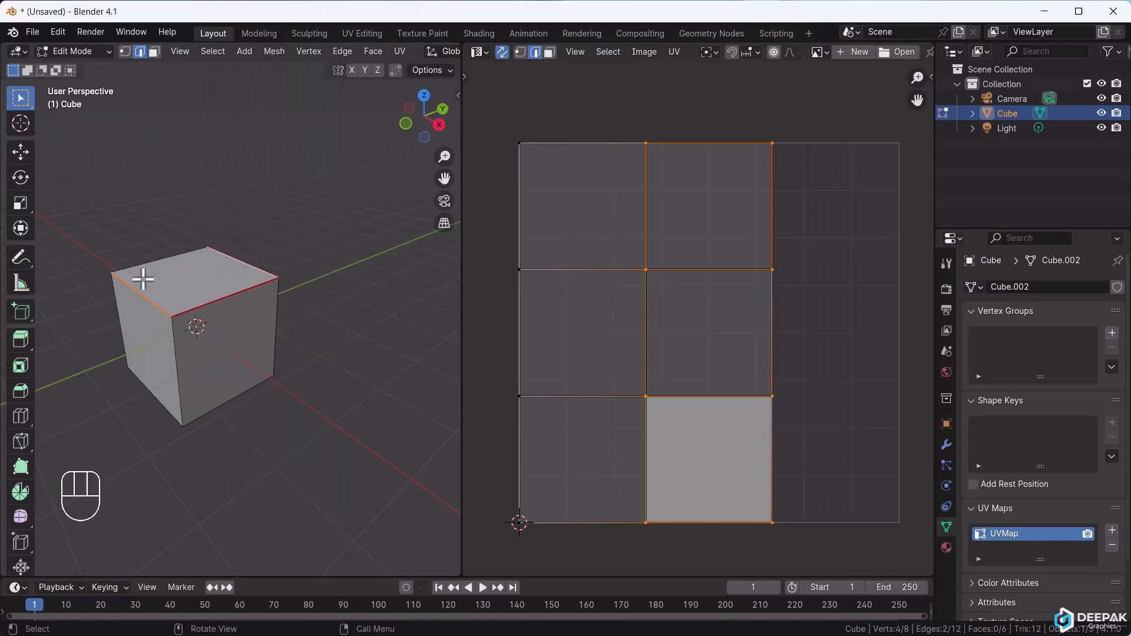
pyautogui.click(21, 257)
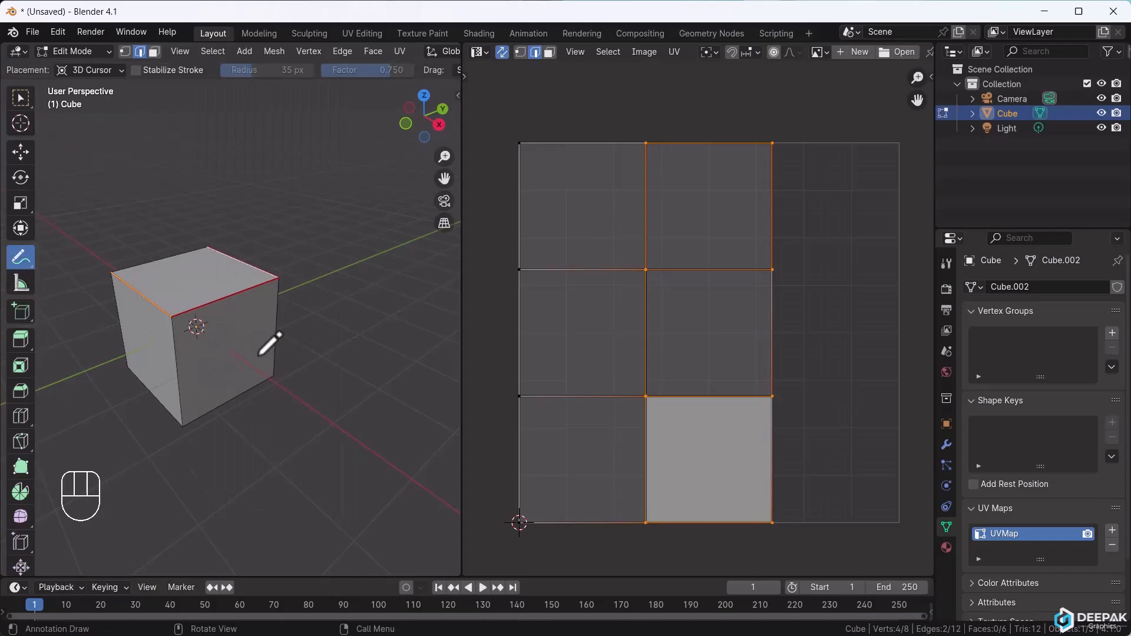
pyautogui.moveTo(272, 342); pyautogui.dragTo(179, 242)
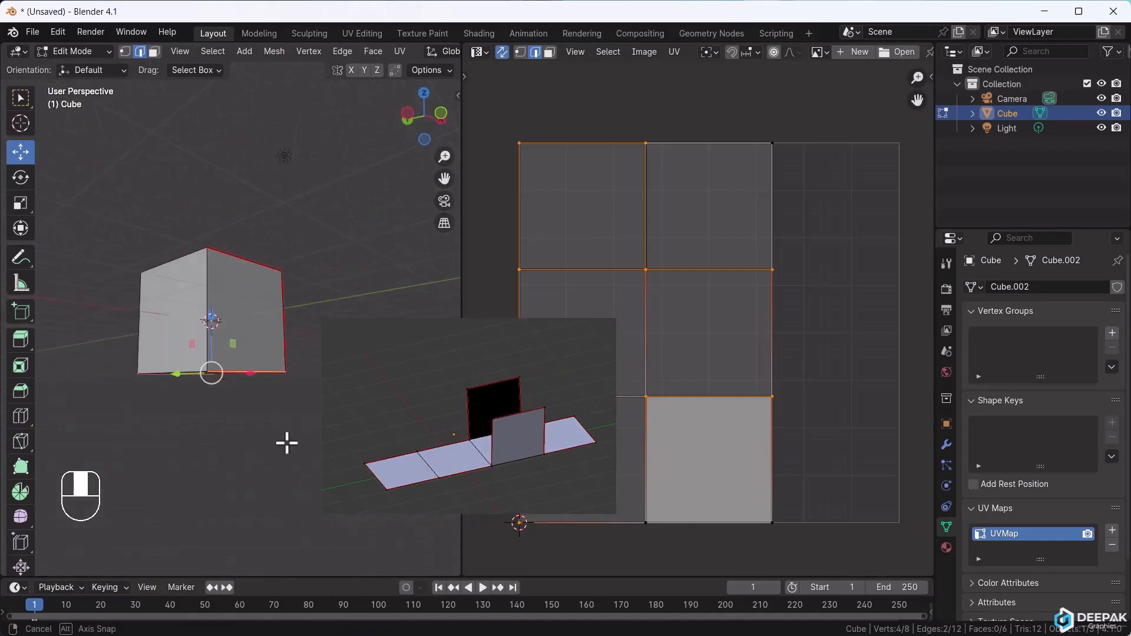
# - Re-unwrap the seamed cube and select squares in the cross layout to check faces
pyautogui.press('a')
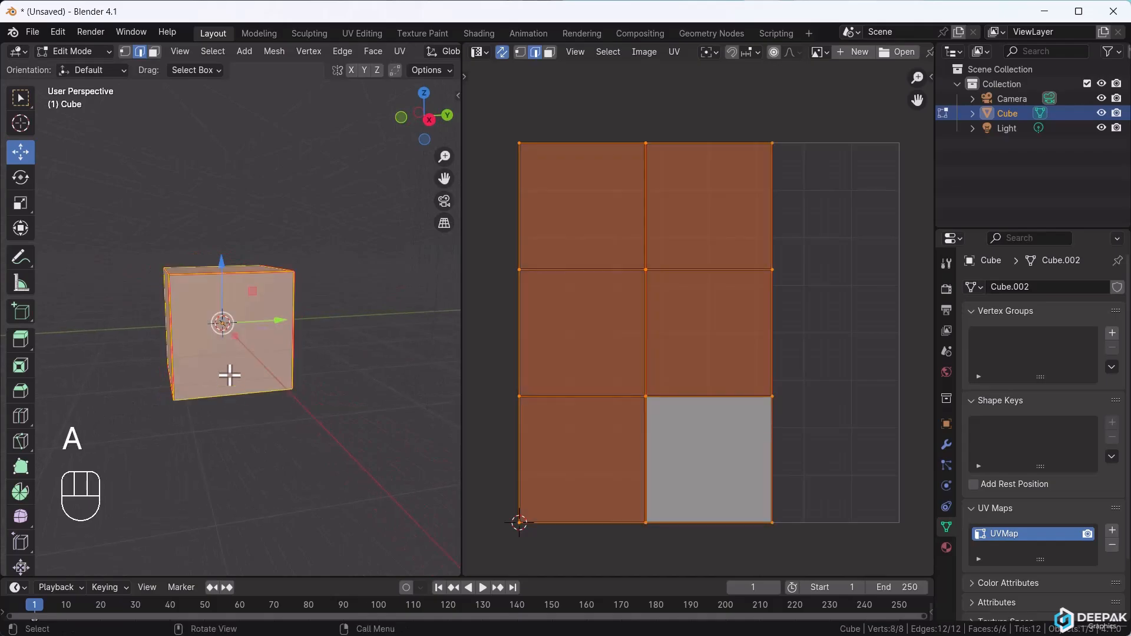
pyautogui.press('u')
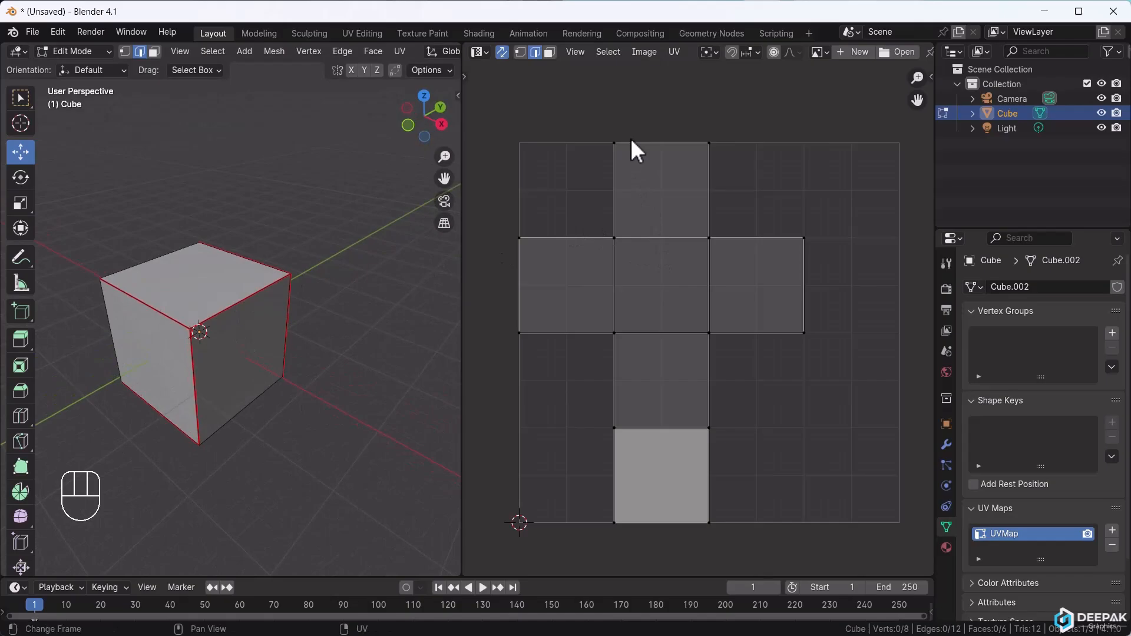
pyautogui.click(660, 189)
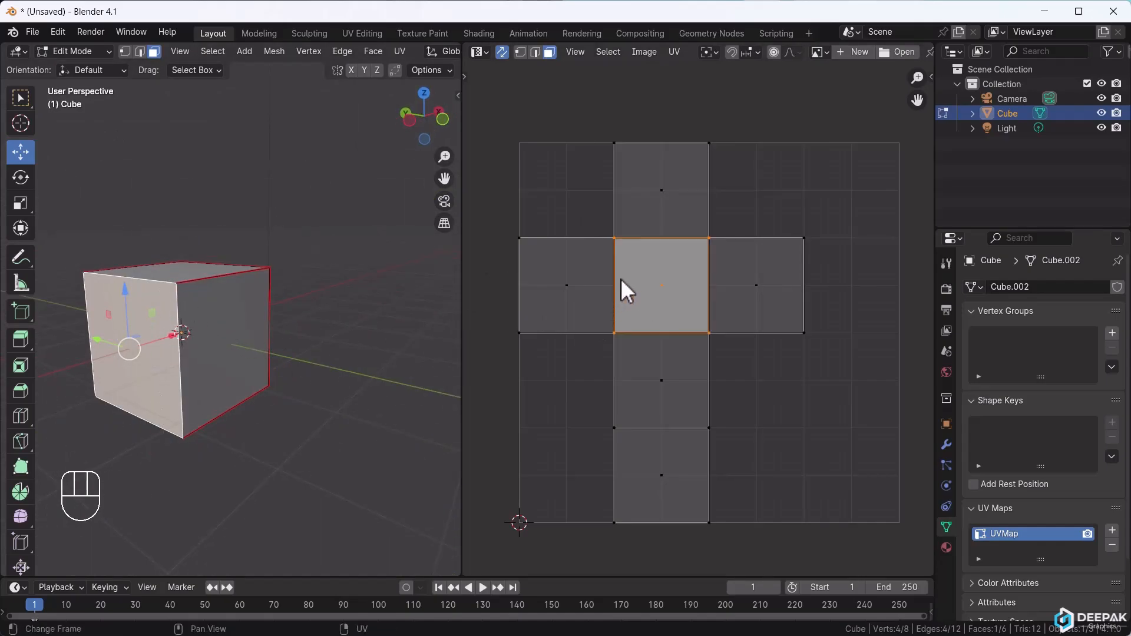
pyautogui.click(566, 285)
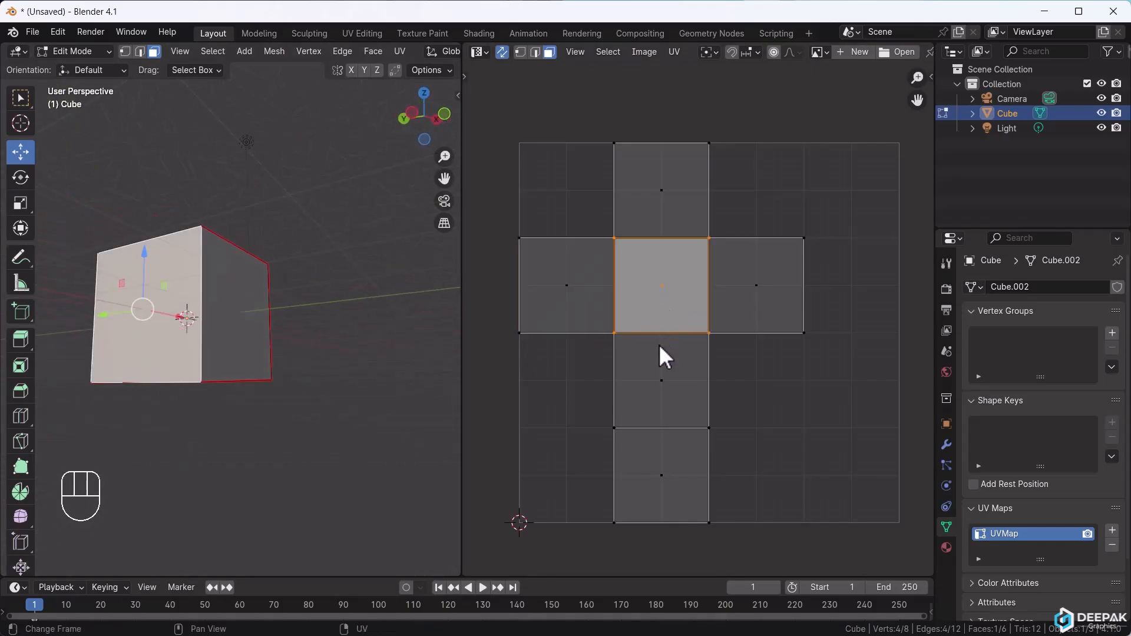
pyautogui.click(661, 381)
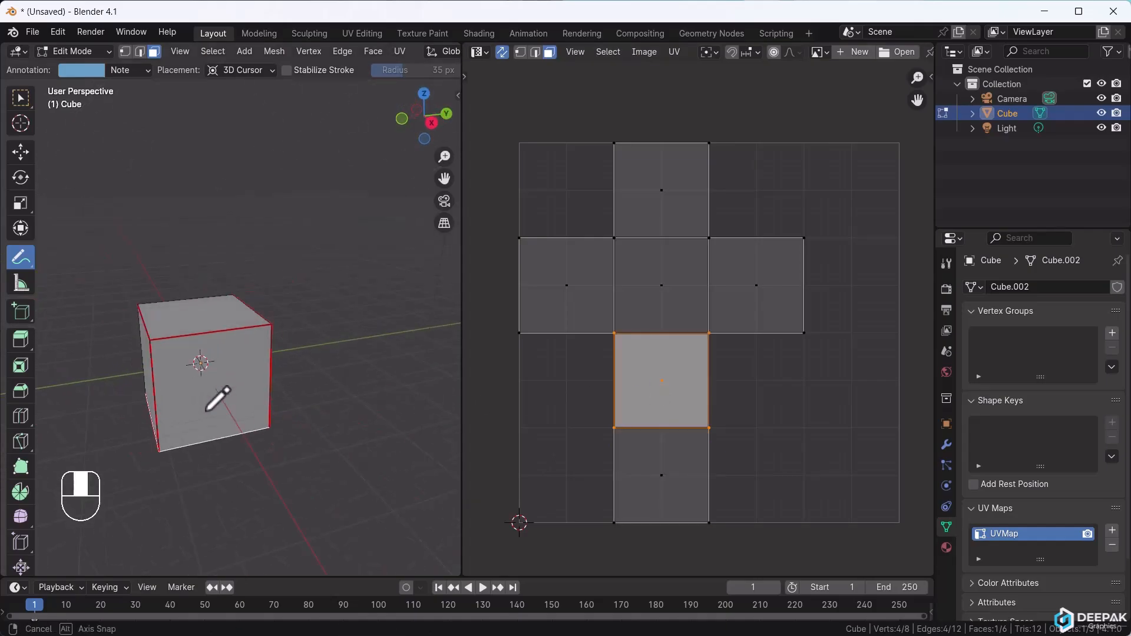
# - Delete the cube and add a cylinder with Generate UVs off, then enter Edit Mode
pyautogui.press('Delete')
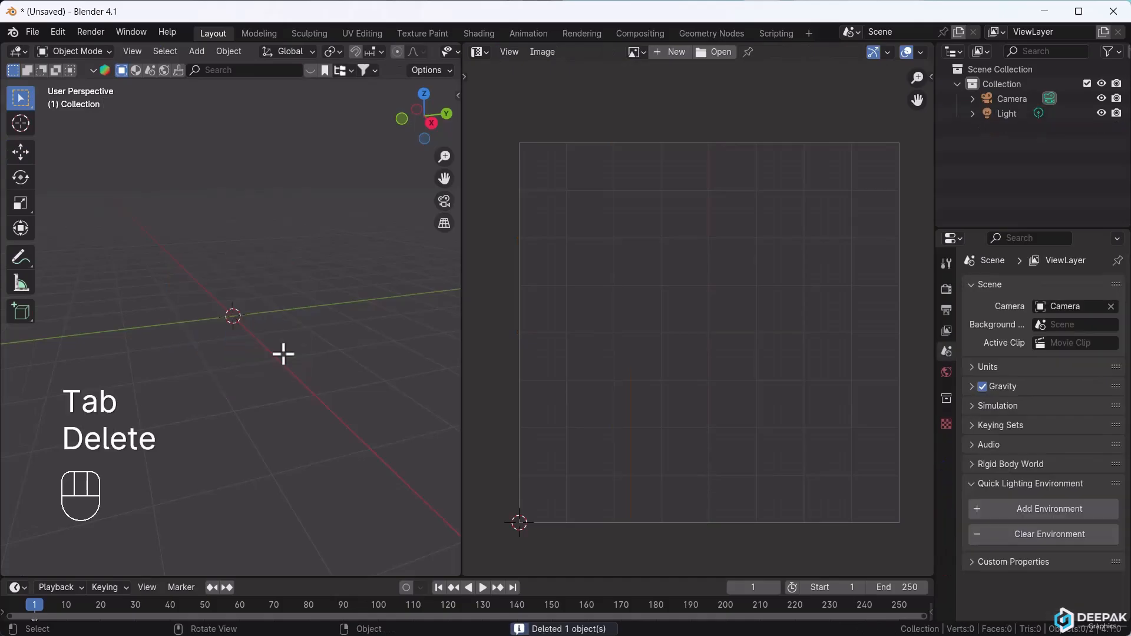
pyautogui.click(196, 52)
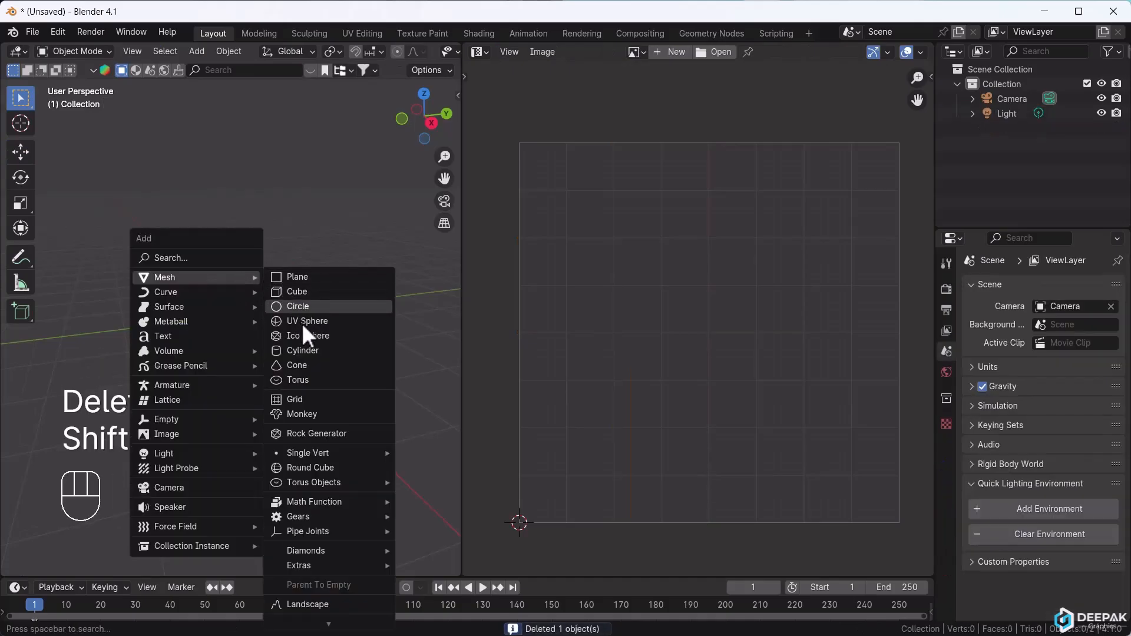
pyautogui.click(303, 350)
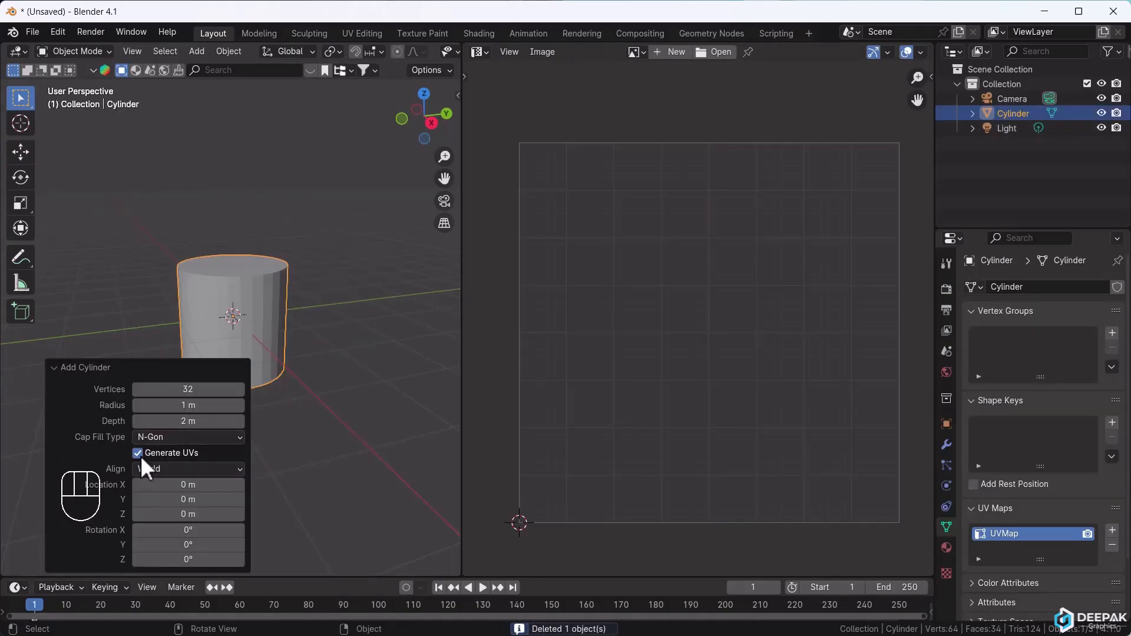
pyautogui.click(137, 453)
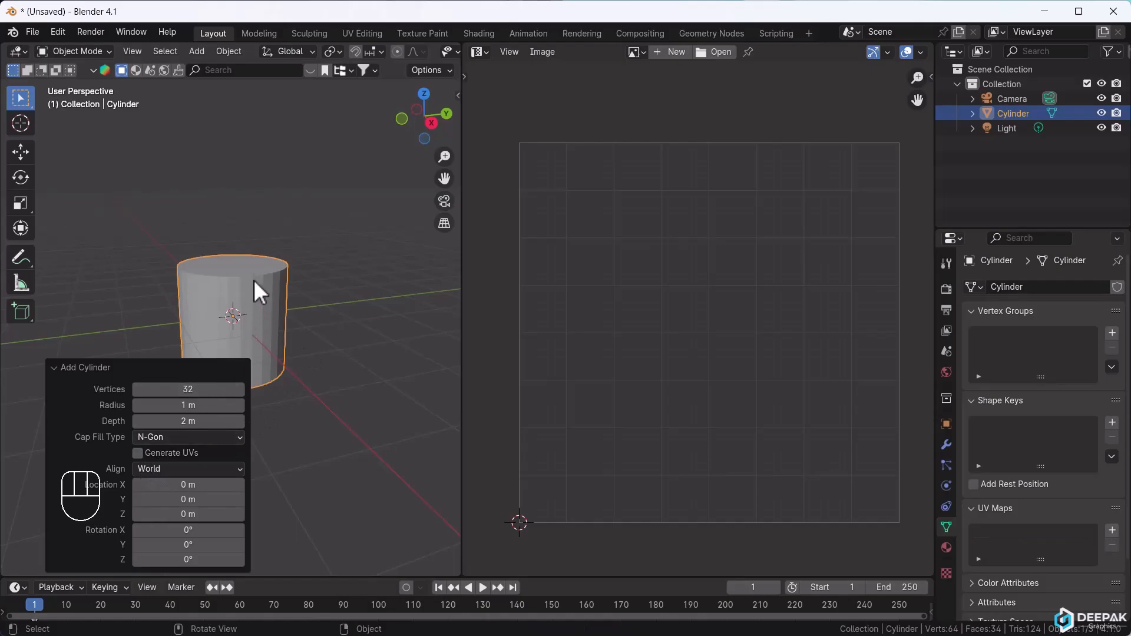
pyautogui.press('Tab')
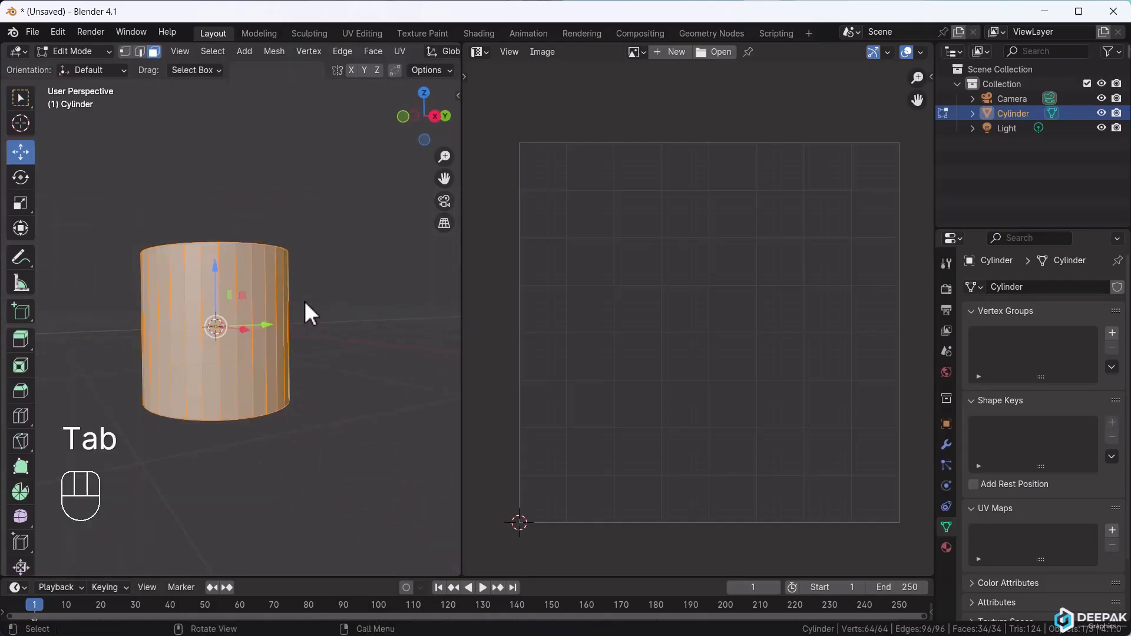
# - Unwrap the whole cylinder from the U menu with no seams marked
pyautogui.press('u')
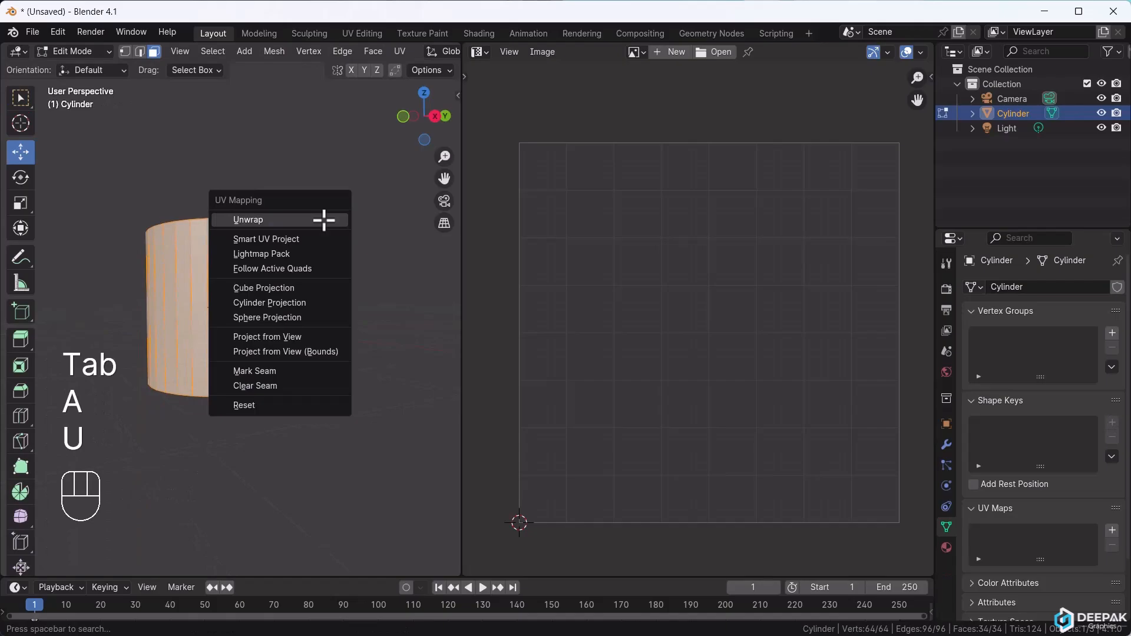
pyautogui.click(247, 219)
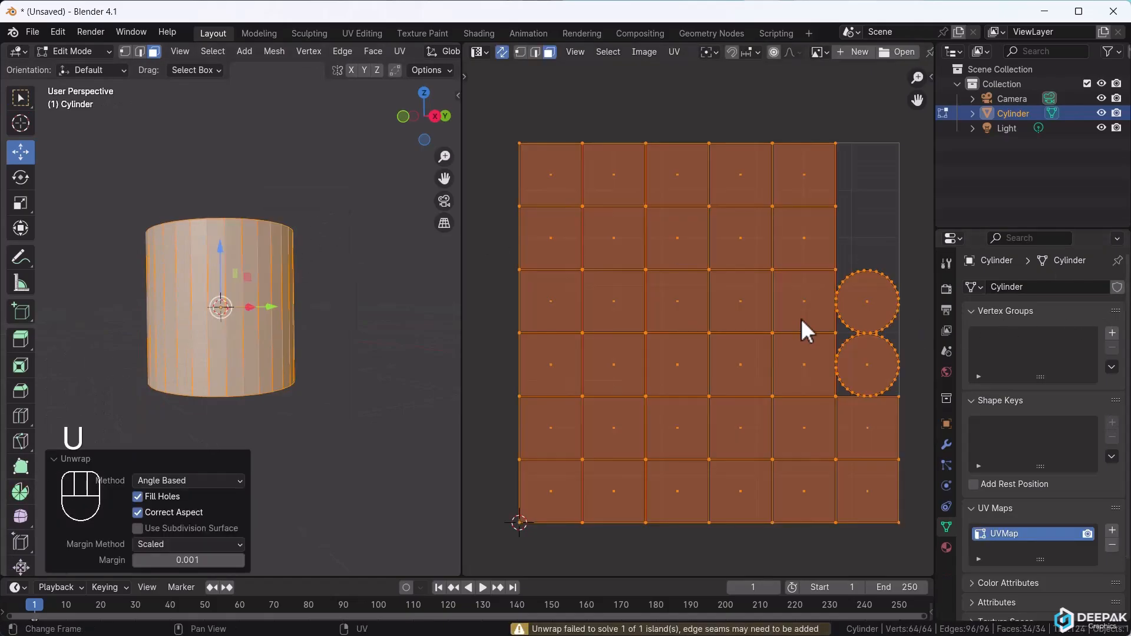
pyautogui.moveTo(692, 328)
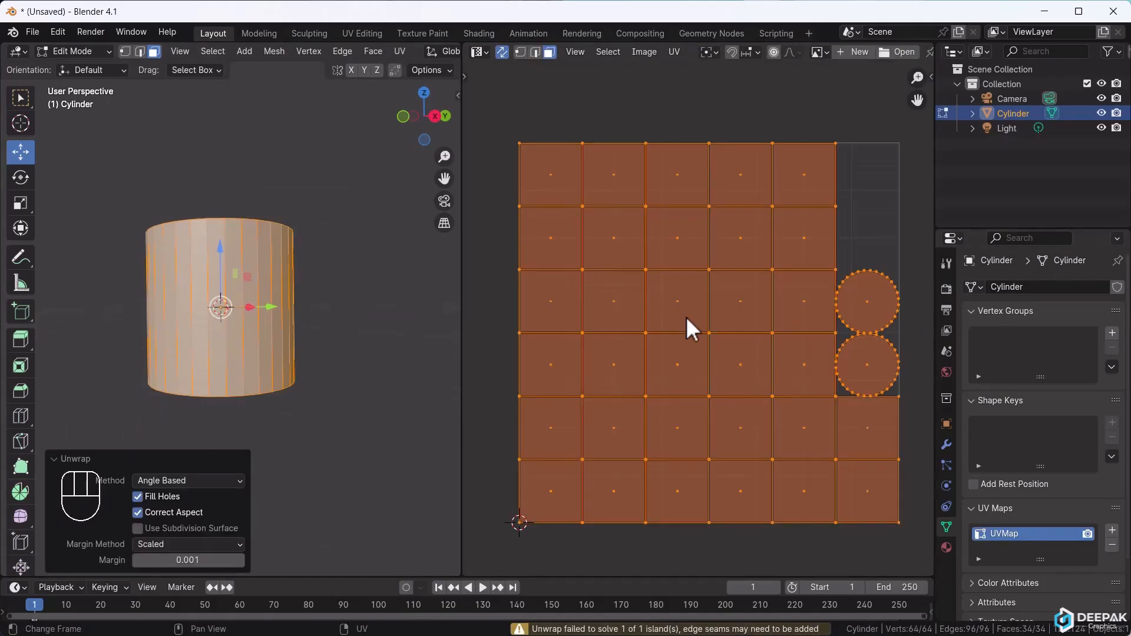
pyautogui.moveTo(815, 248)
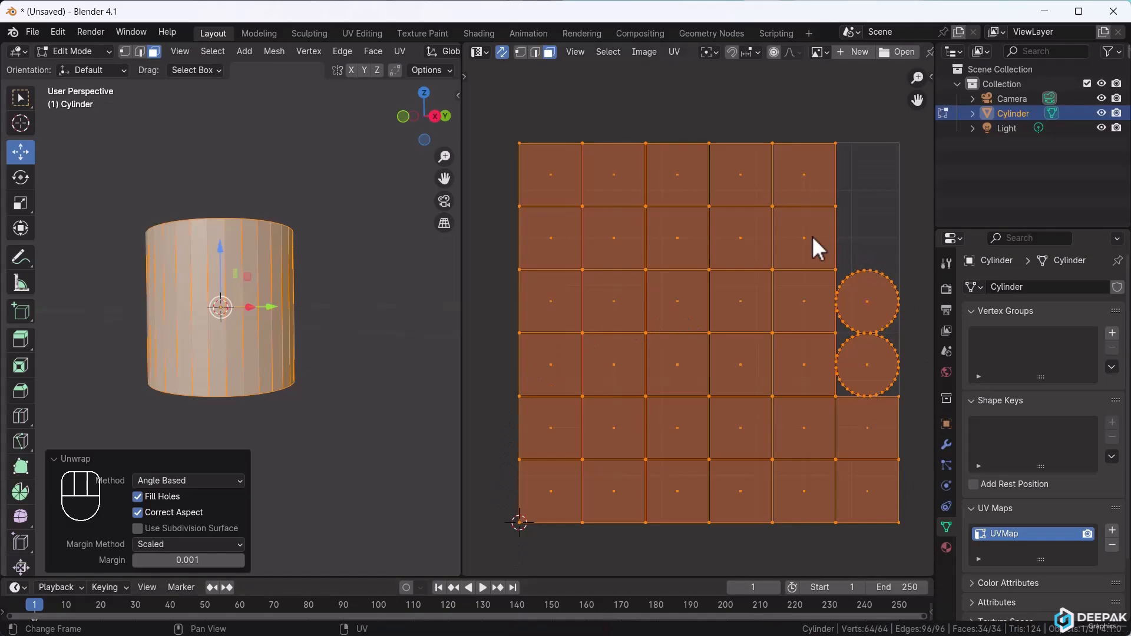
pyautogui.moveTo(611, 467)
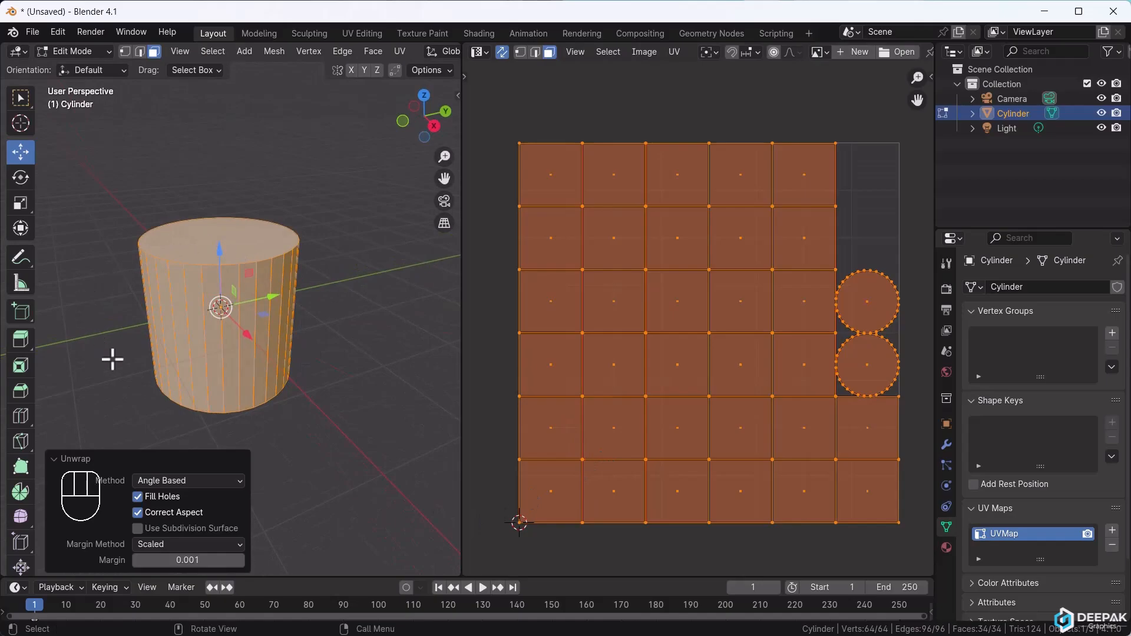
pyautogui.moveTo(122, 378)
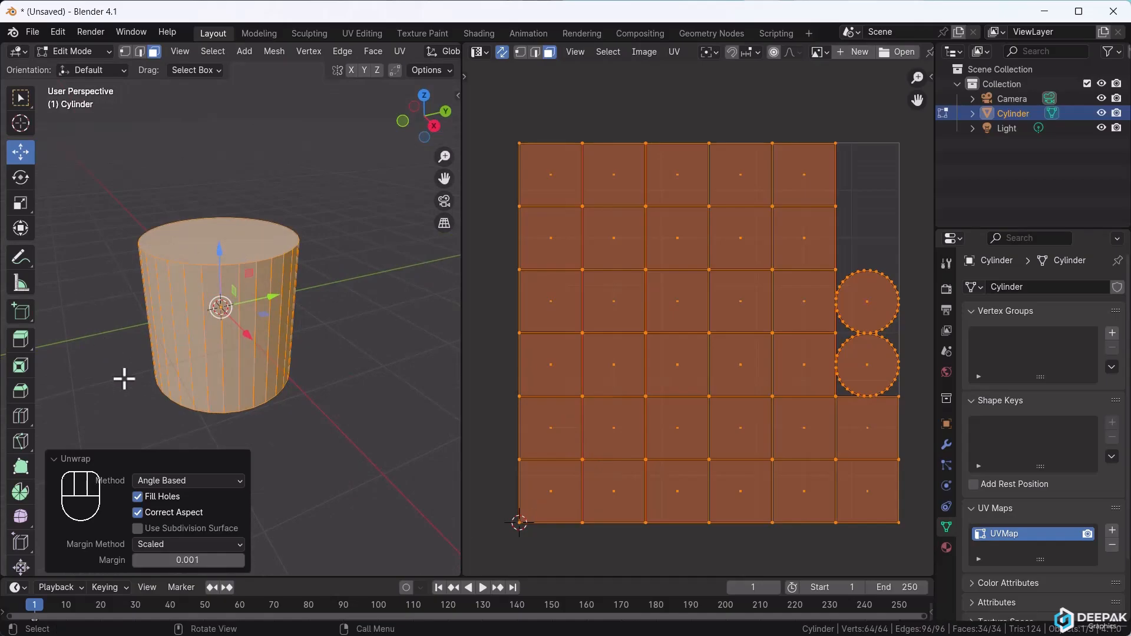
# - In edge select mode, seam both rim loops and one vertical edge, then unwrap
pyautogui.press('2')
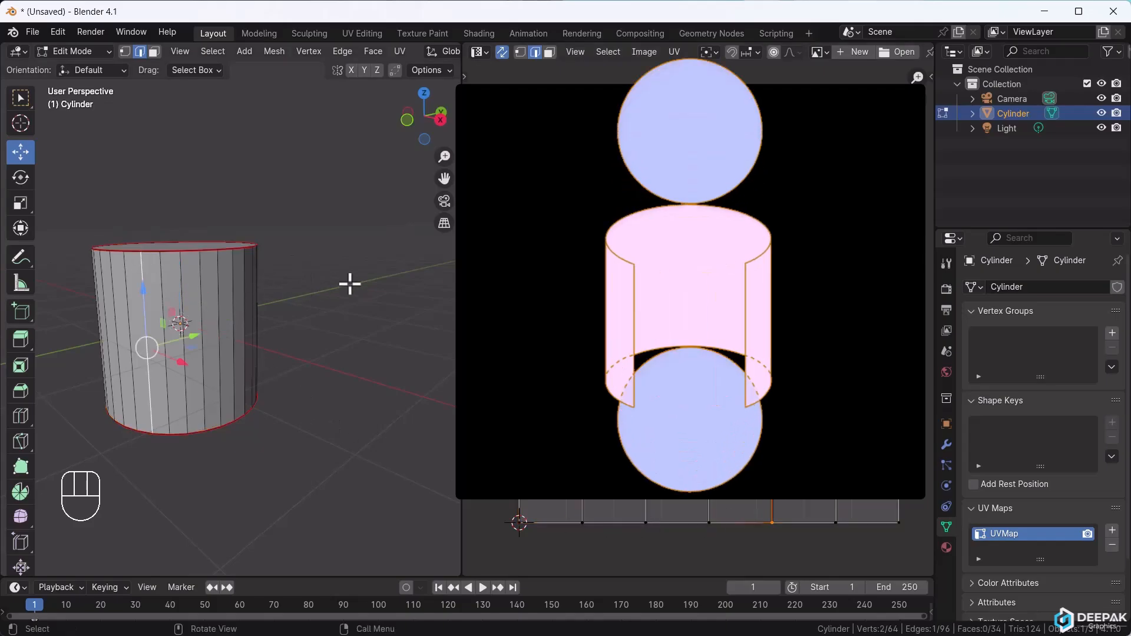
pyautogui.click(342, 51)
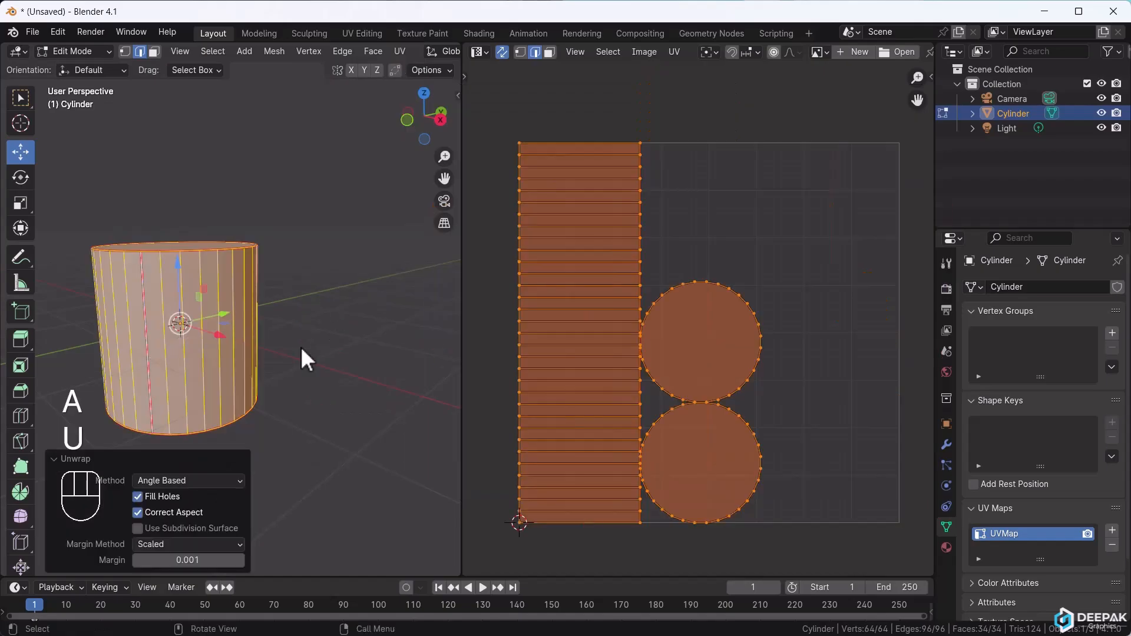
pyautogui.moveTo(570, 483)
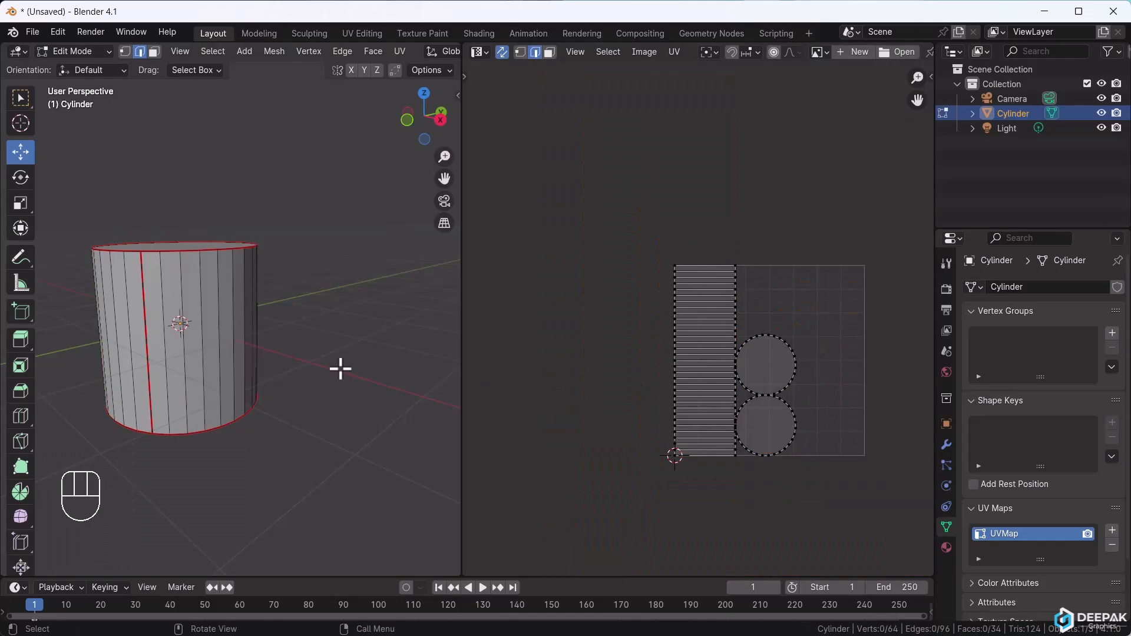
# - Toggle the new torus out of Edit Mode and back into it
pyautogui.press('Tab')
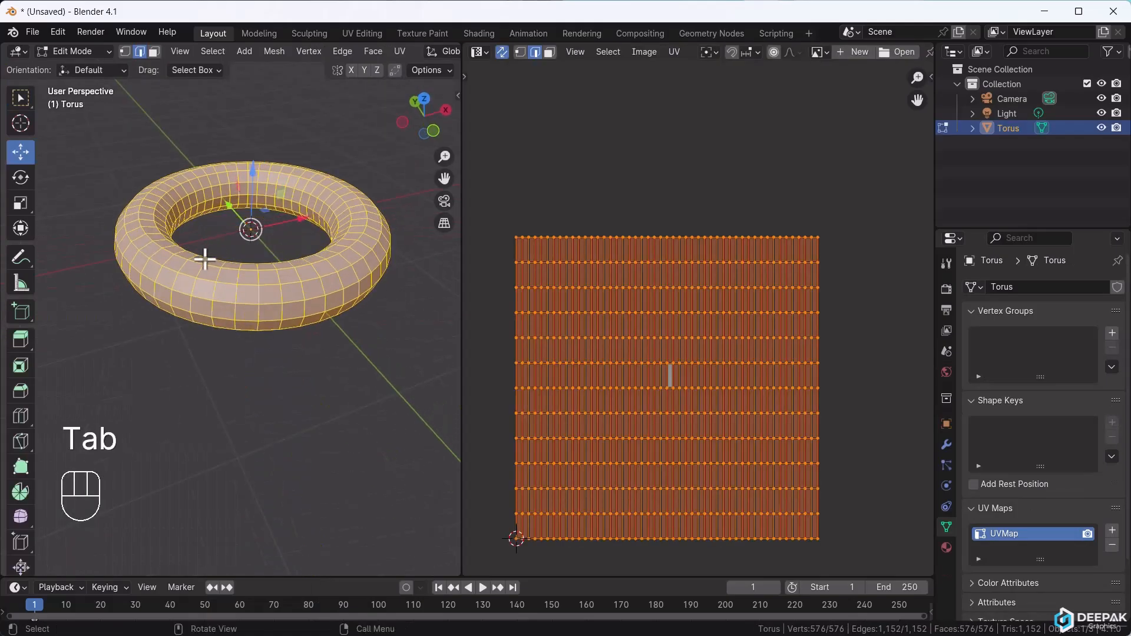
pyautogui.press('Tab')
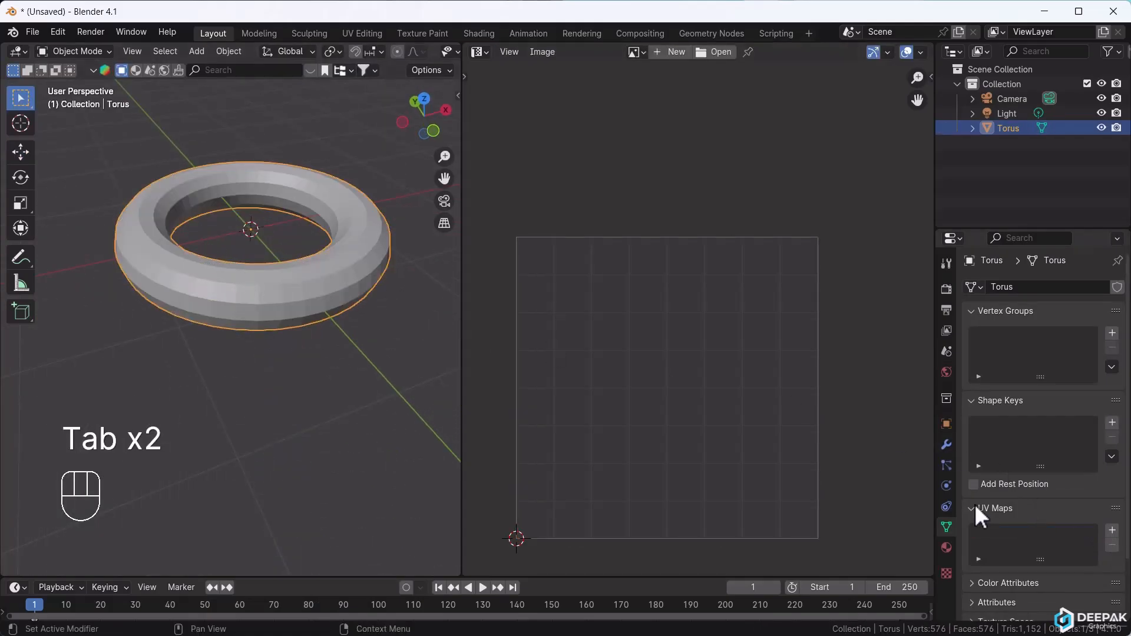
pyautogui.press('Tab')
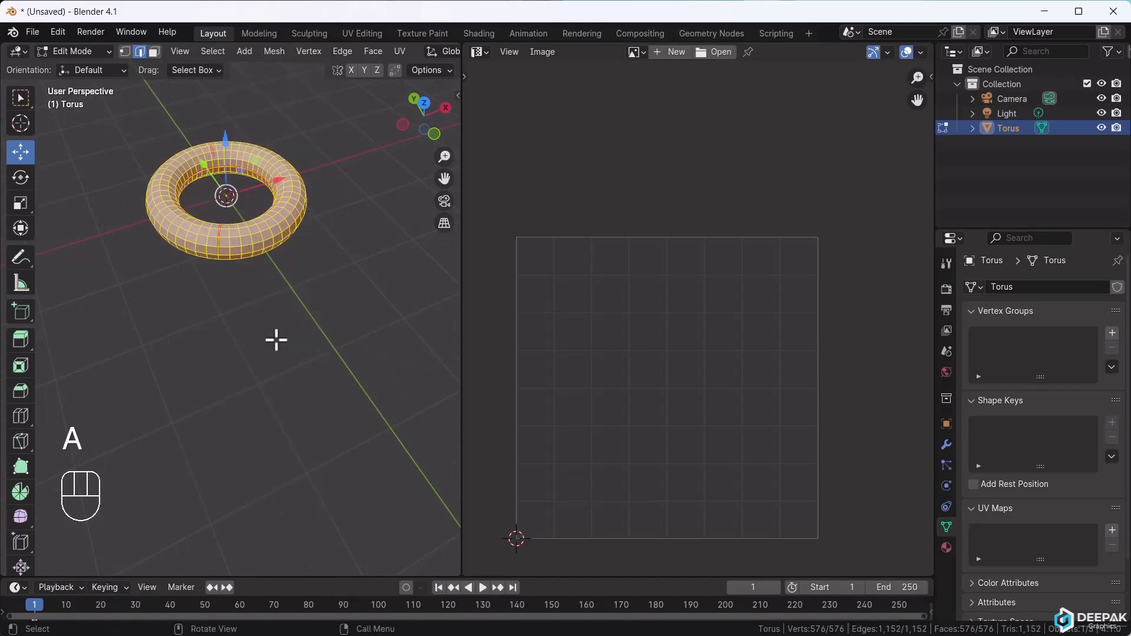
# - Unwrap the torus and mark seams on an inner edge loop and a cross loop
pyautogui.press('u')
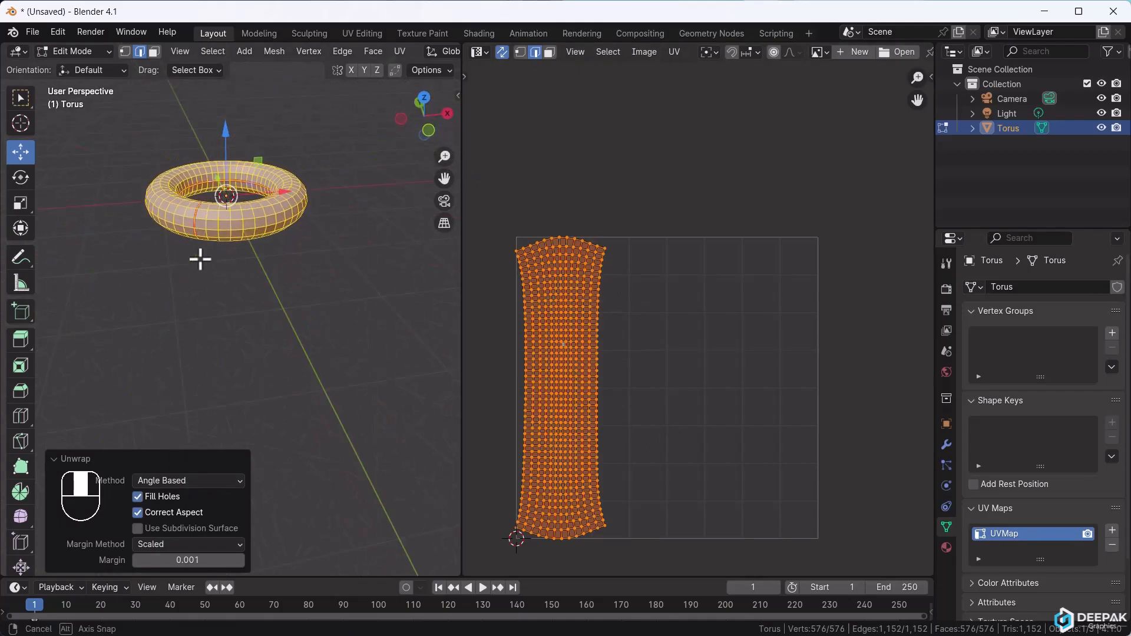
pyautogui.press('Tab')
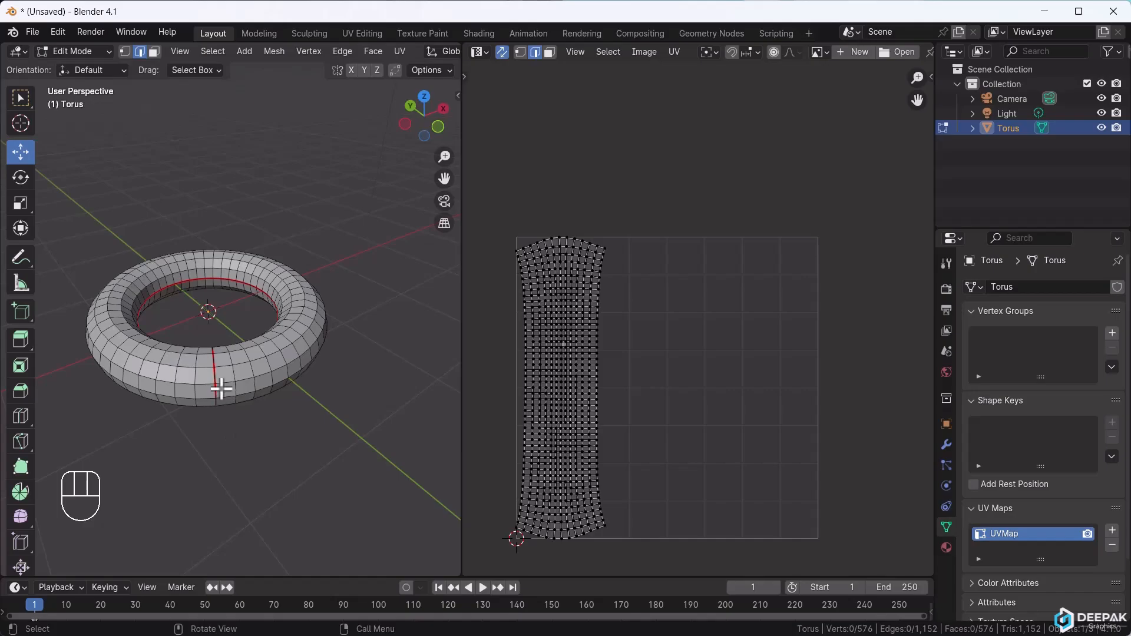
pyautogui.moveTo(417, 340)
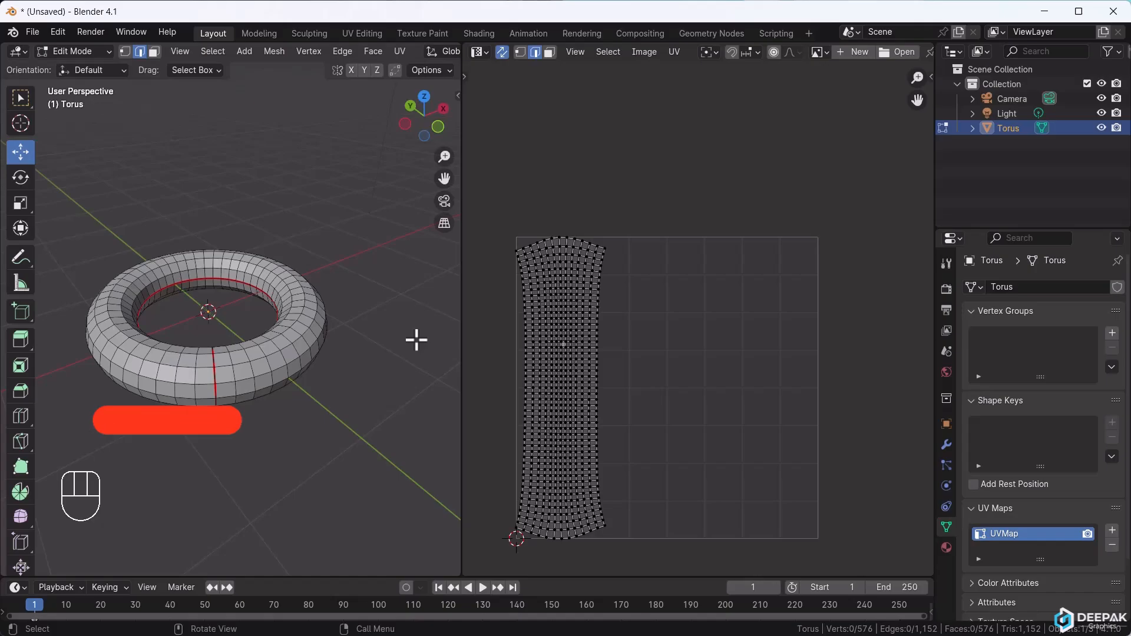
pyautogui.click(166, 420)
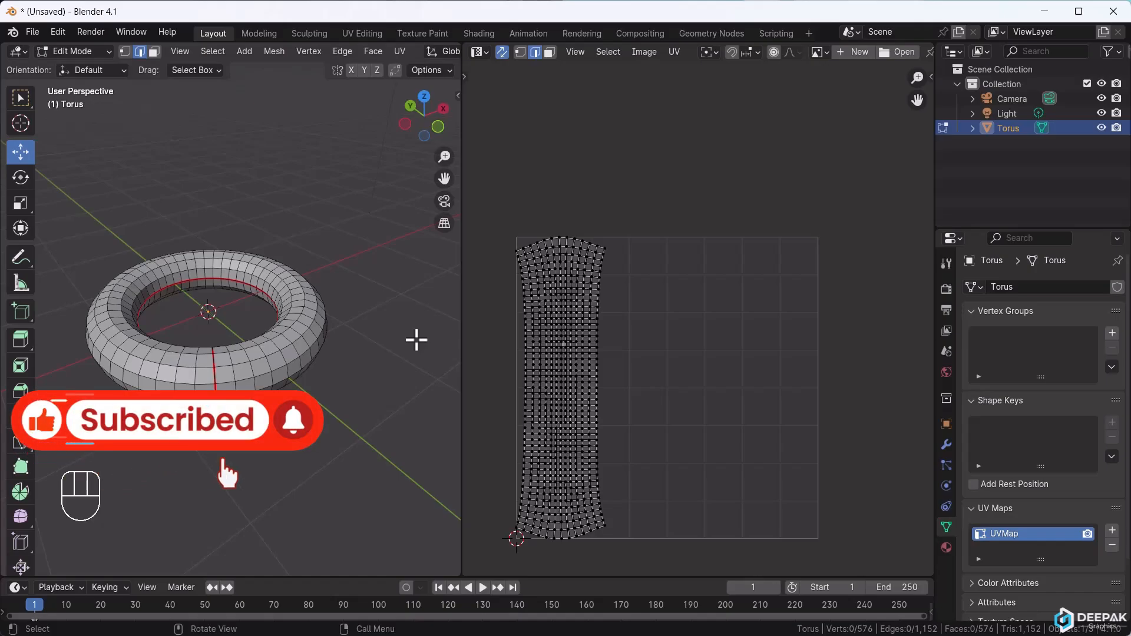